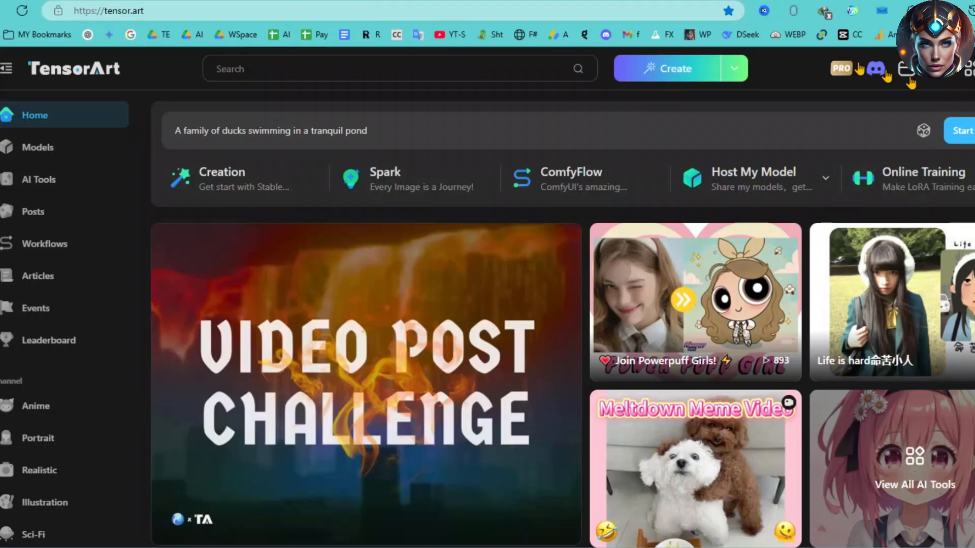
Scroll down the TensorArt model listing to find Illustrious XL v2.0 Pro (Aesthetic)
scroll("down", 3)
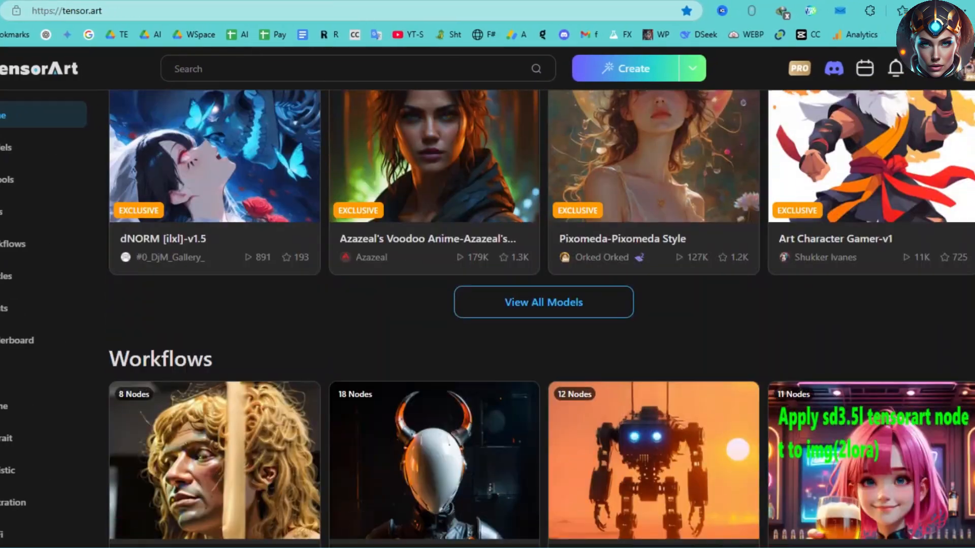
scroll("down", 3)
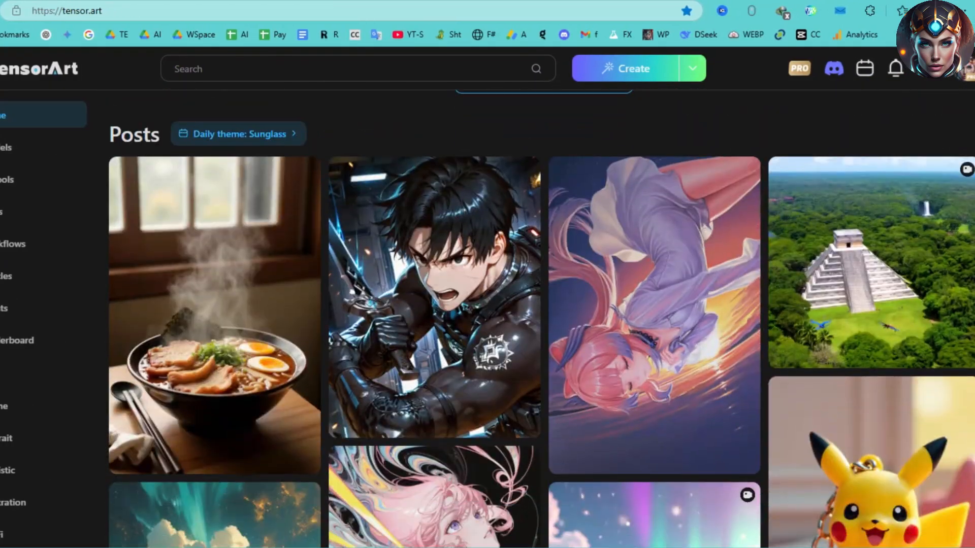
scroll("down", 3)
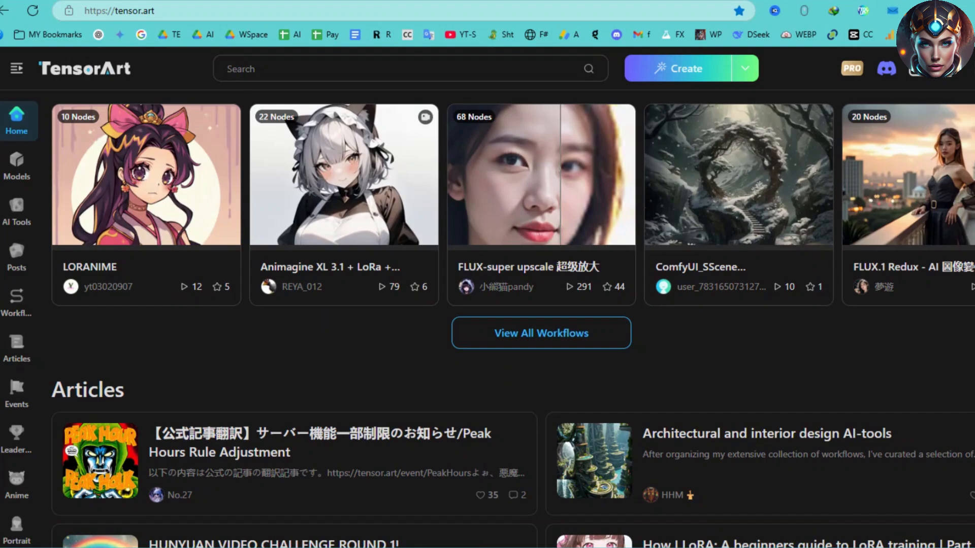
scroll("down", 3)
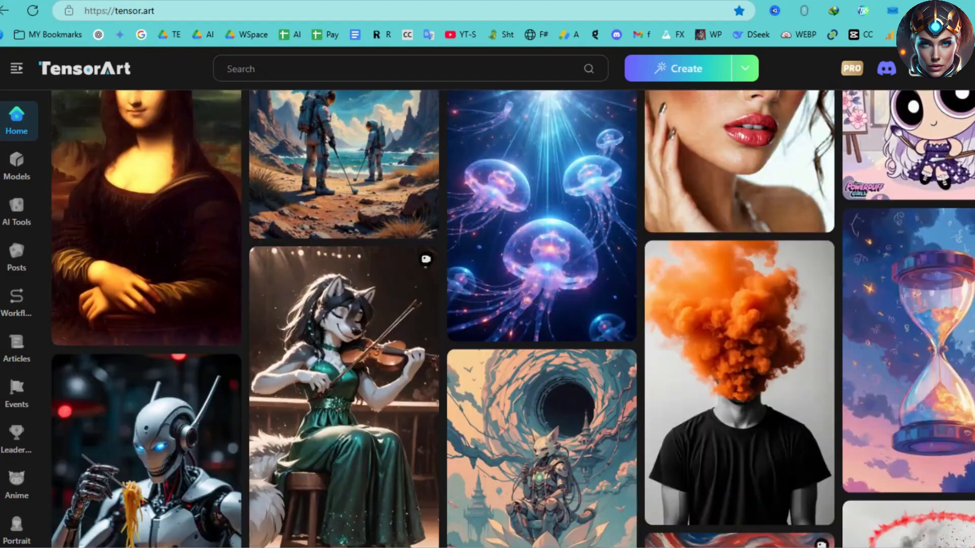
scroll("down", 3)
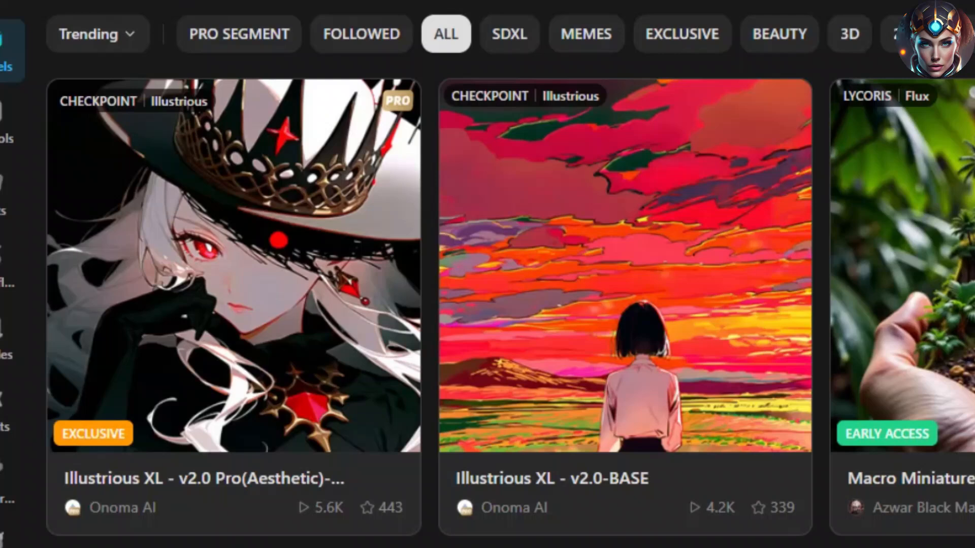
scroll("down", 3)
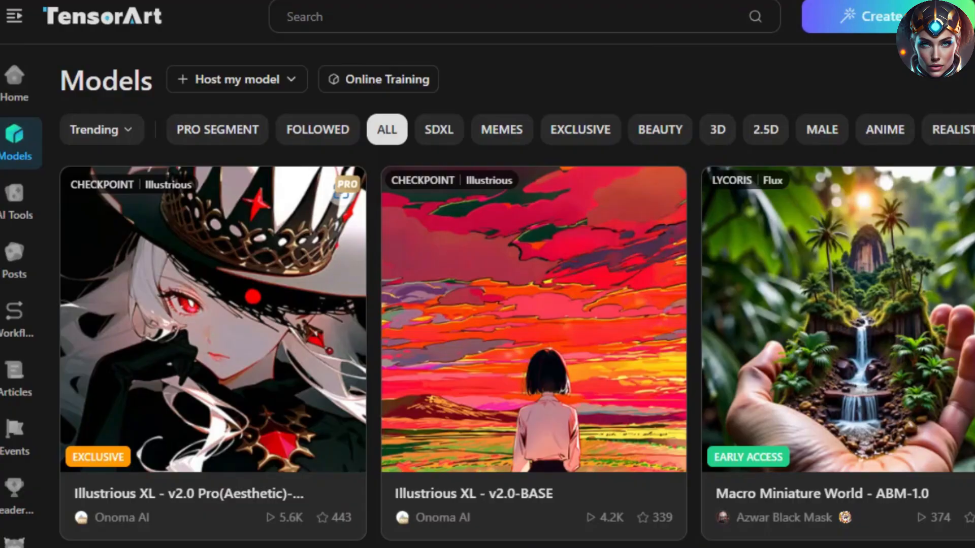
Open the Illustrious XL v2.0 Pro (Aesthetic) card and scroll through description, comments and Related Posts
left_click(211, 319)
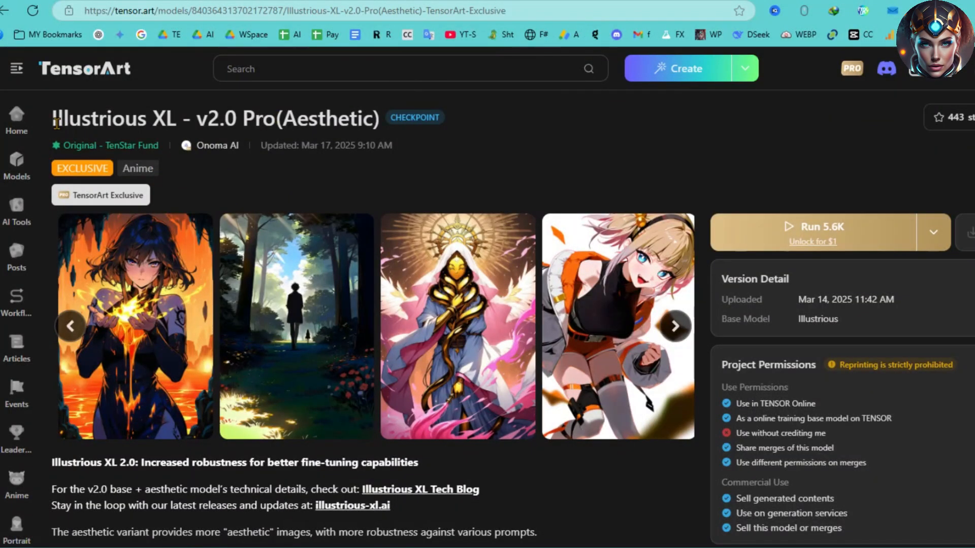
left_click_drag(56, 119, 335, 119)
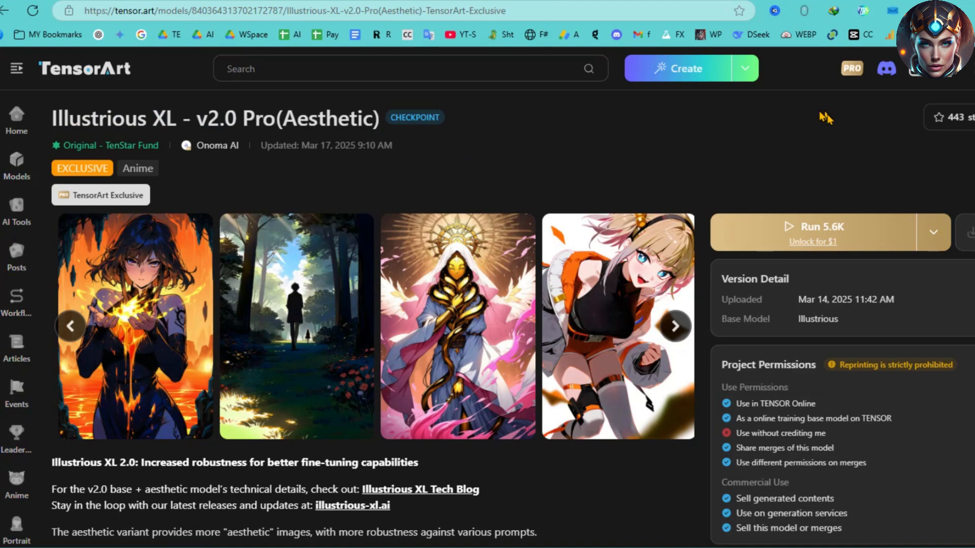
scroll("down", 3)
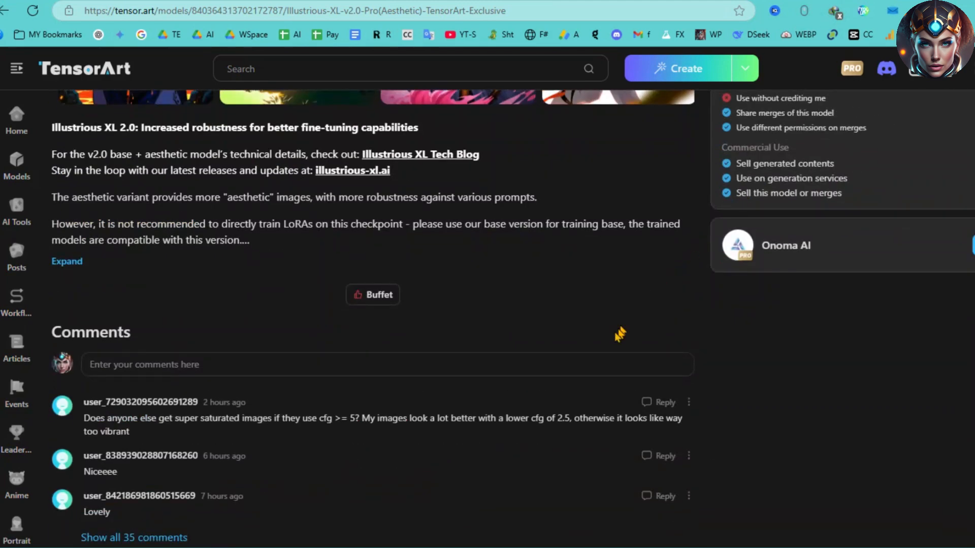
scroll("down", 3)
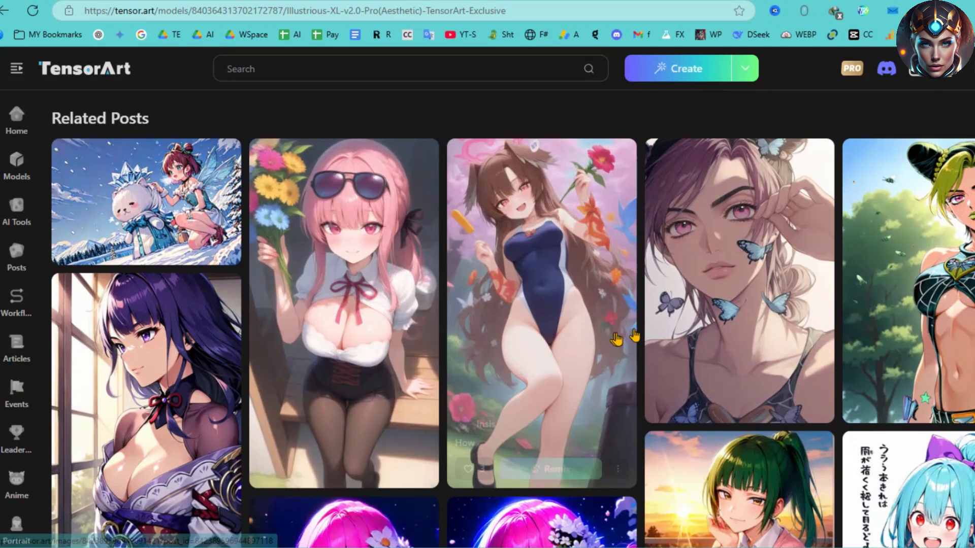
scroll("down", 3)
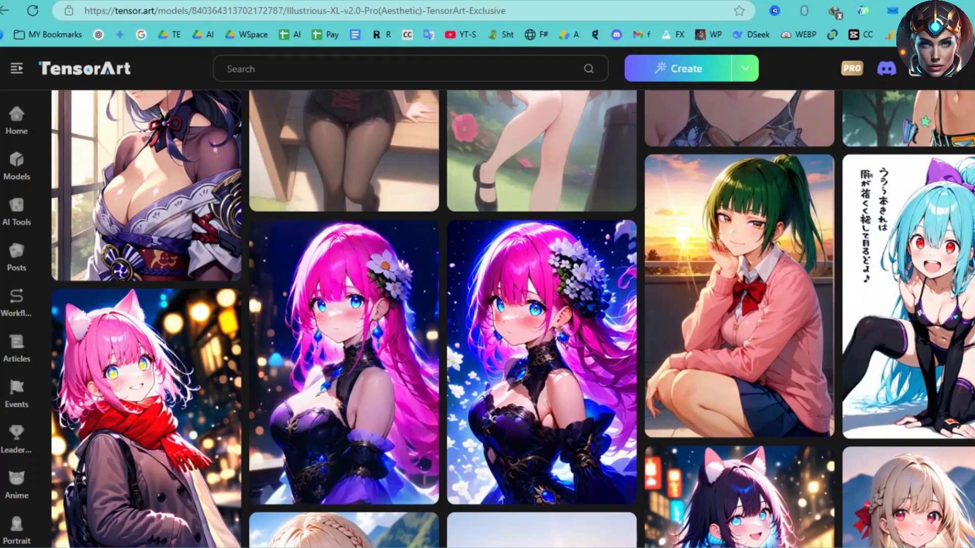
scroll("down", 3)
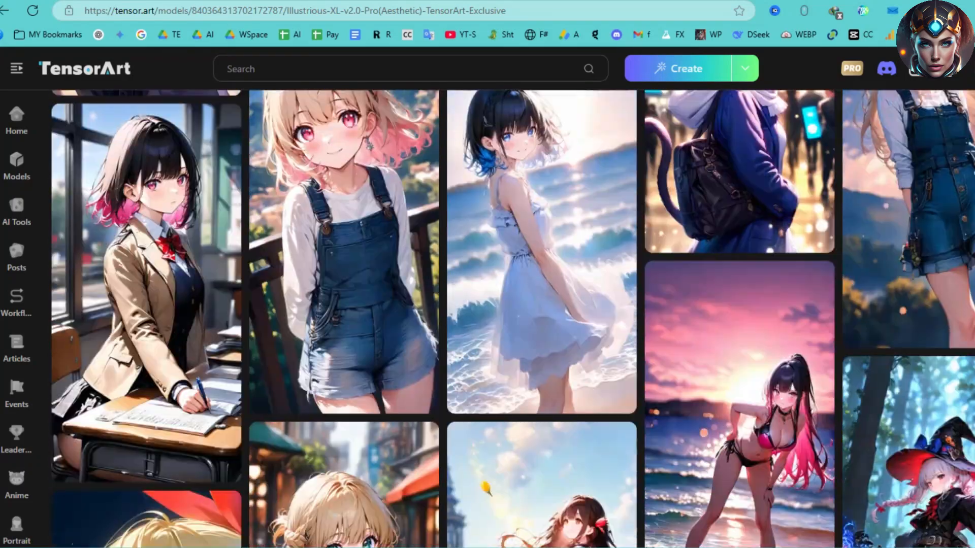
scroll("down", 3)
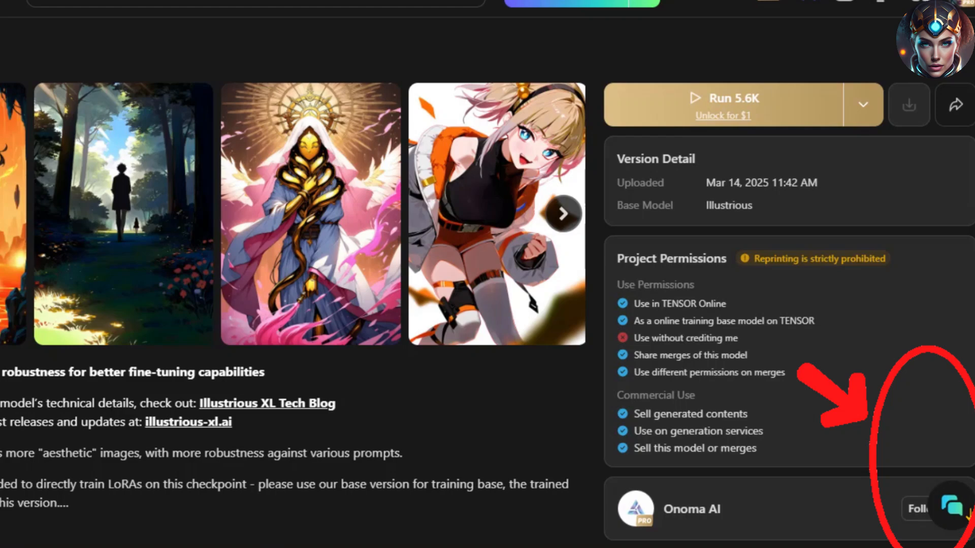
scroll("down", 3)
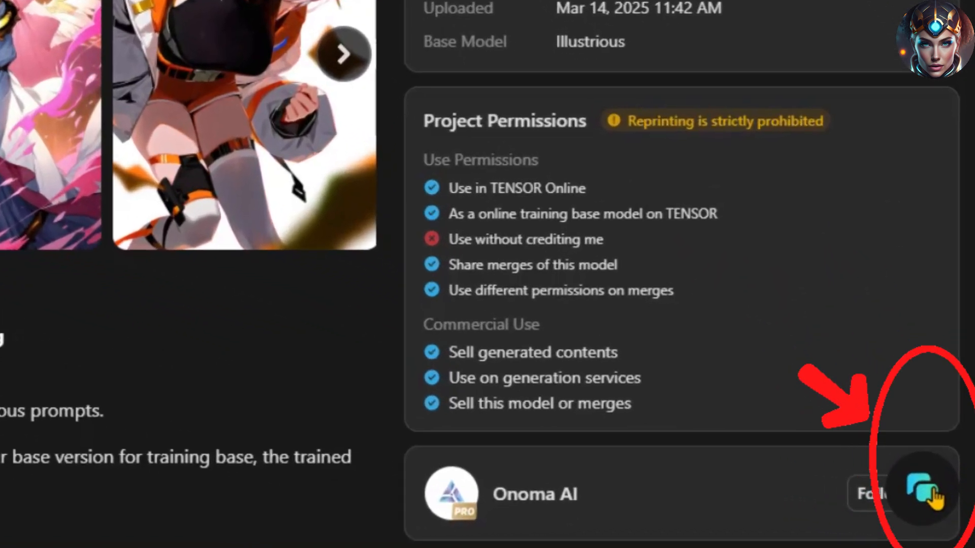
Open Talk to Model and enter 'A young girl painting a rainbow on the sky with her magical brush.'
left_click(921, 490)
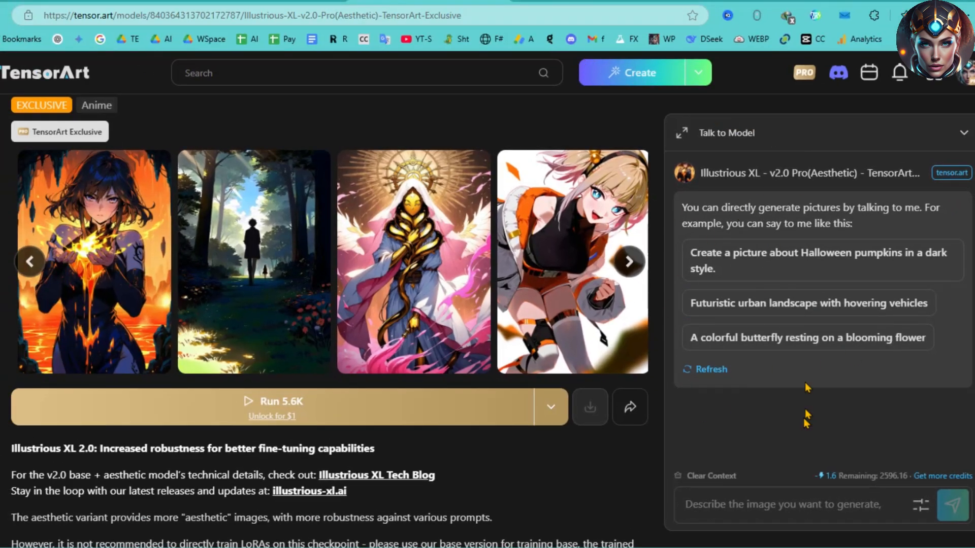
type("A young girl painting a rainbow on the sky with her magical brush.")
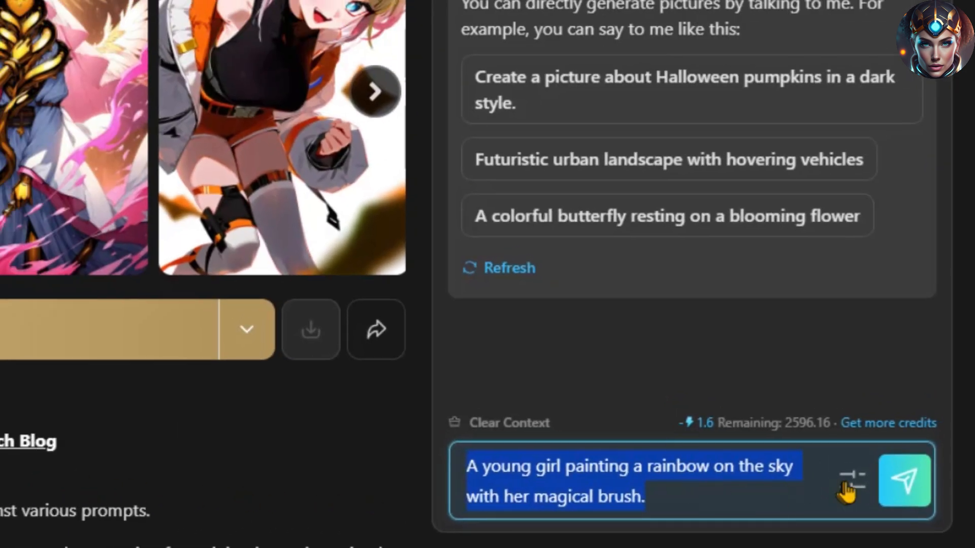
Set the image generation settings to Landscape proportions with Upscale switched on
left_click(850, 477)
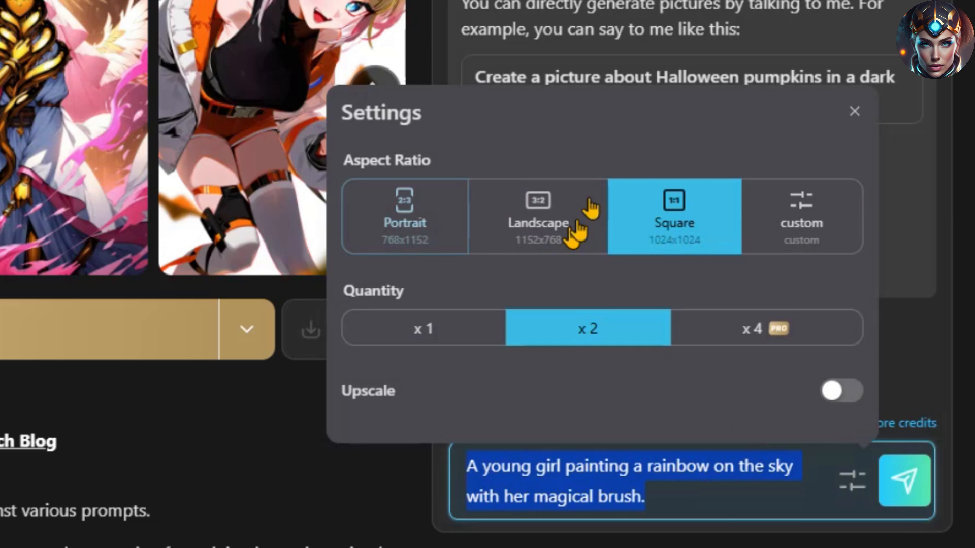
left_click(404, 216)
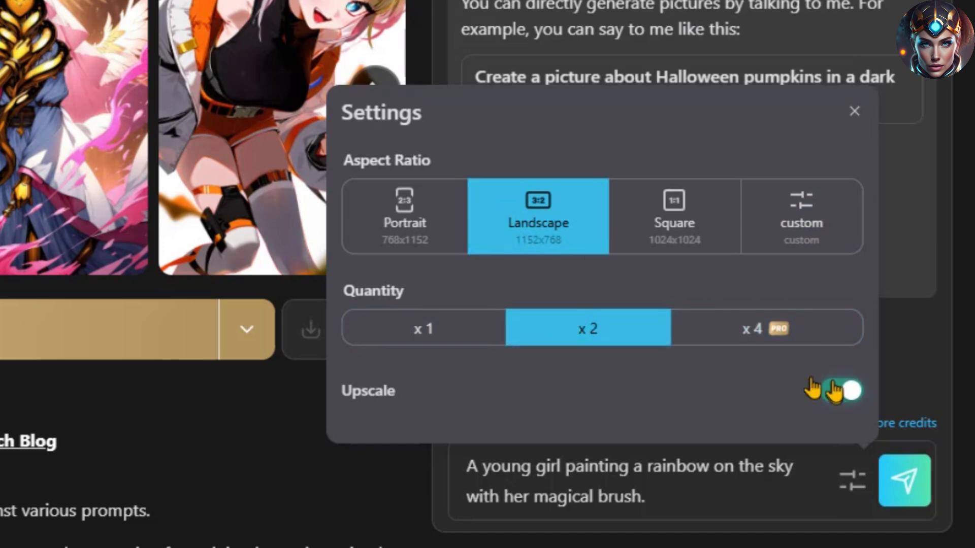
left_click(841, 390)
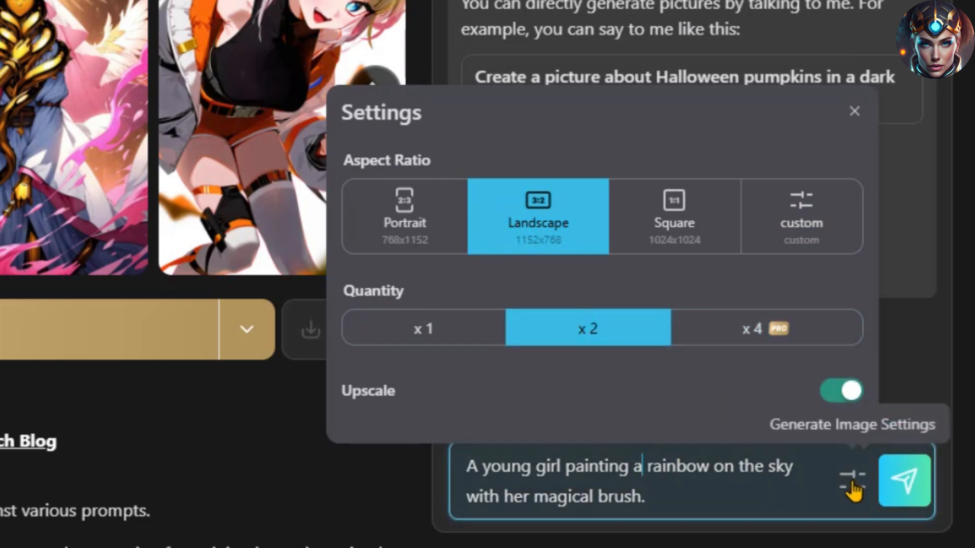
left_click(903, 478)
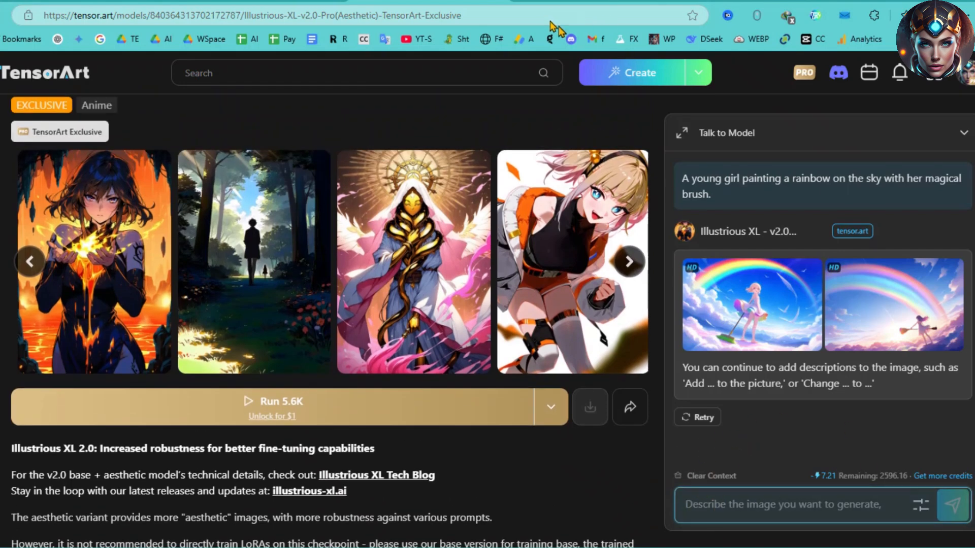
Send 'Generate these images in Anime Slice-of-Life Style:' and view one result's prompt details
type("Generate these images in Anime Slice-of-Life Style:")
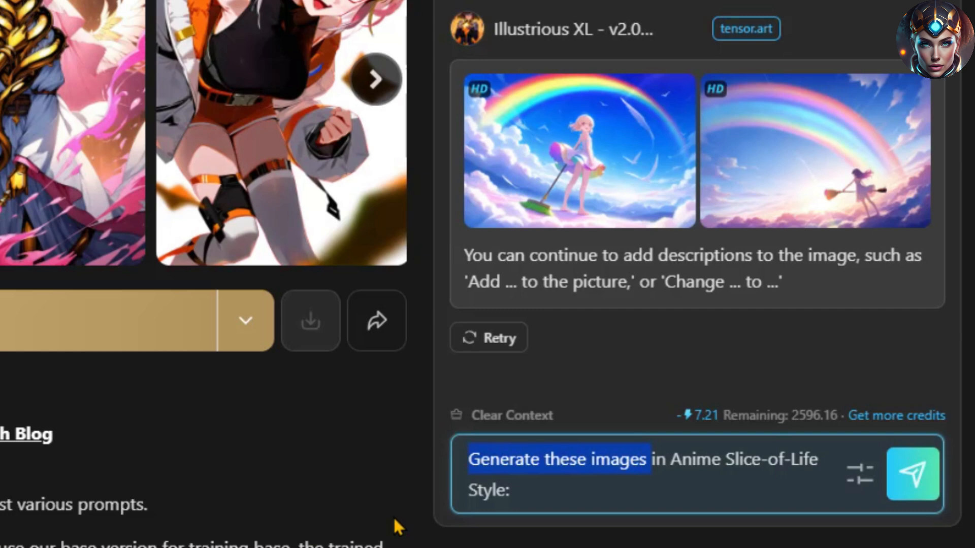
left_click(912, 483)
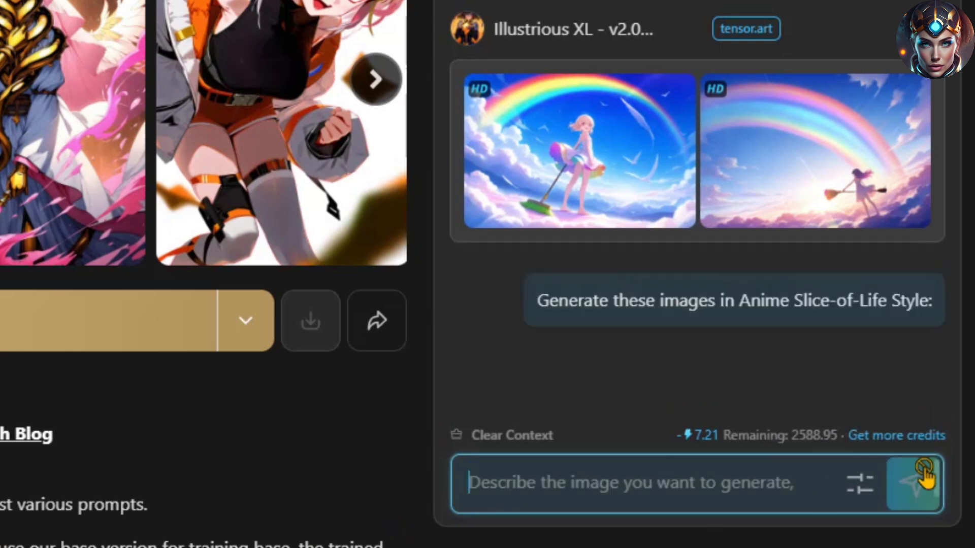
left_click(578, 151)
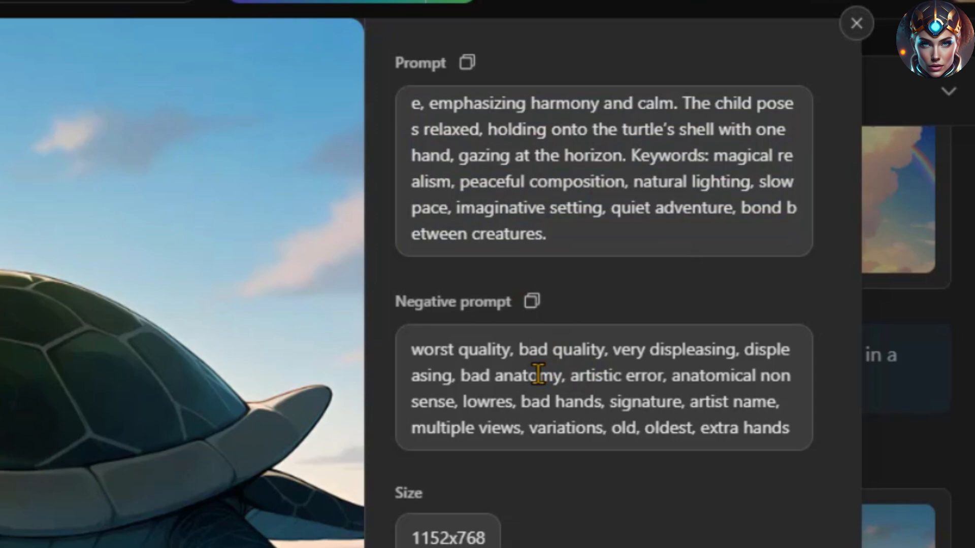
scroll("down", 3)
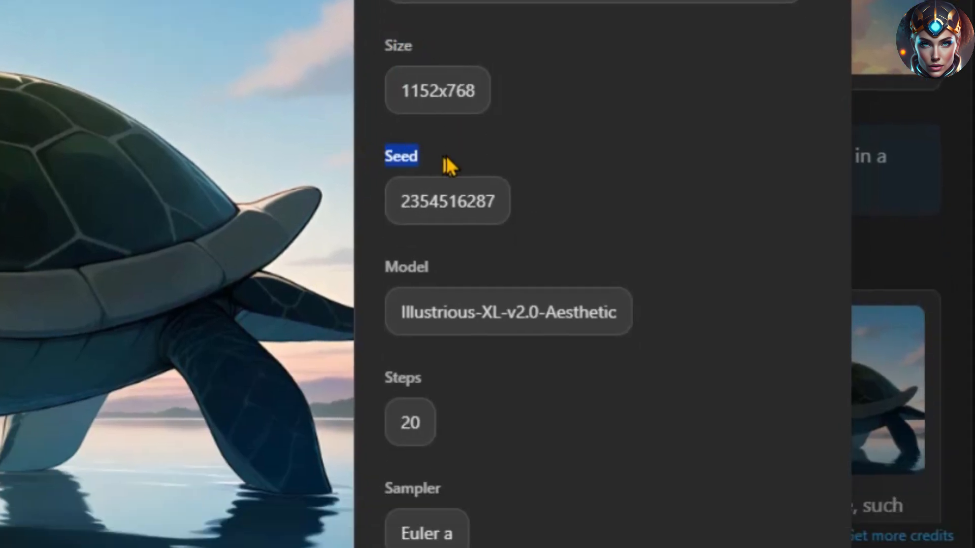
scroll("down", 3)
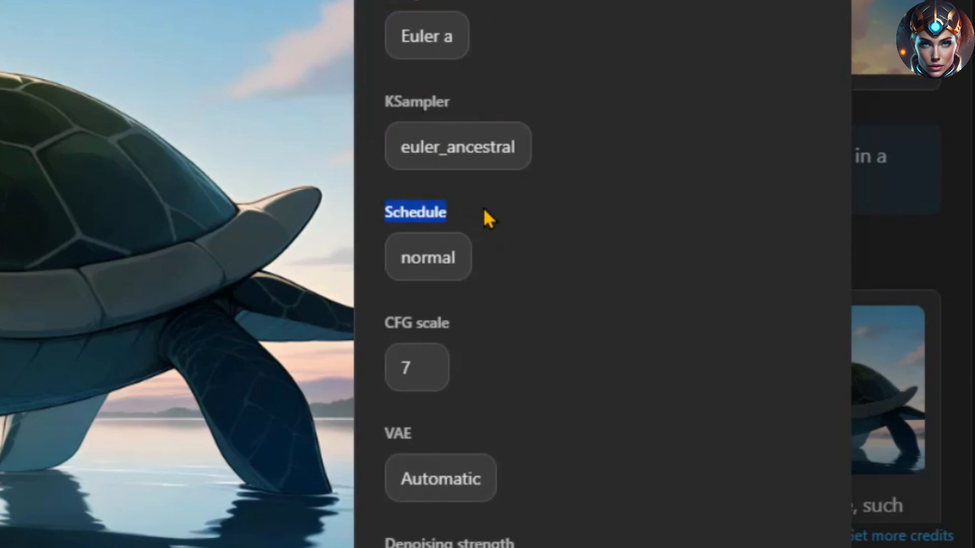
scroll("down", 3)
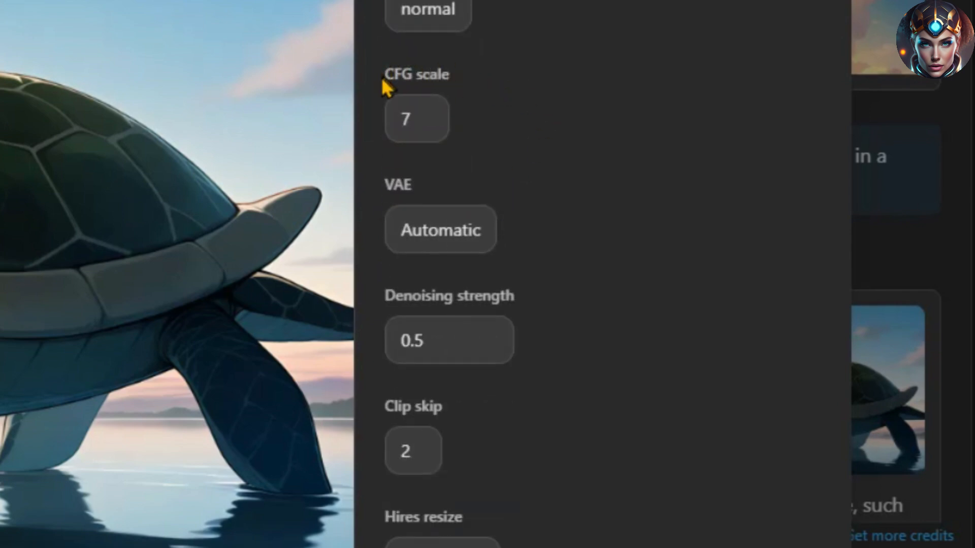
scroll("down", 3)
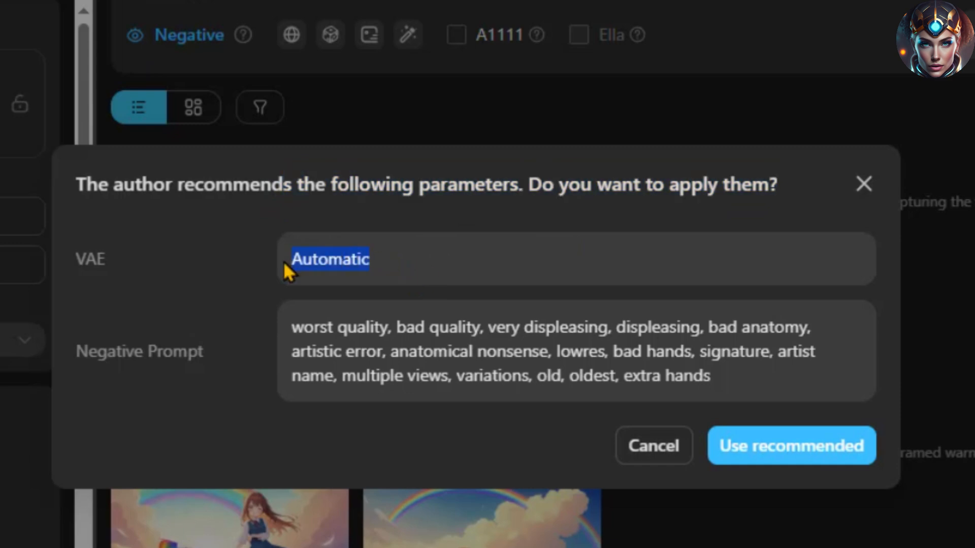
mouse_move(182, 358)
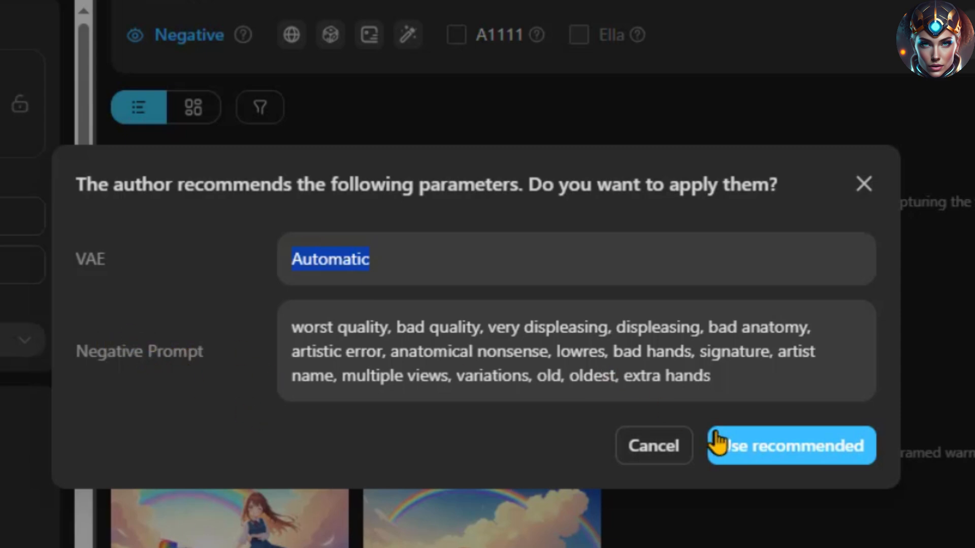
Choose 'Use recommended' to apply the author's automatic VAE and negative prompt
left_click(790, 445)
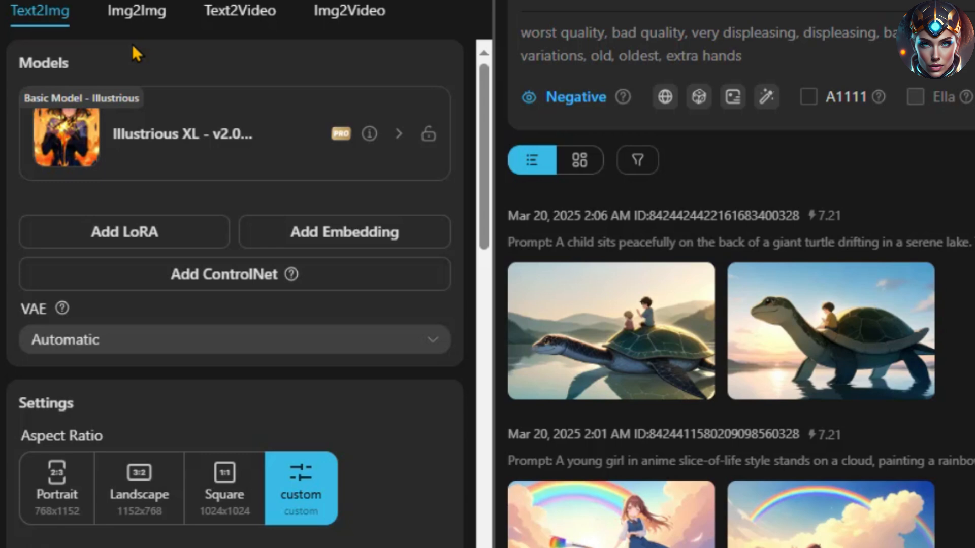
left_click(136, 11)
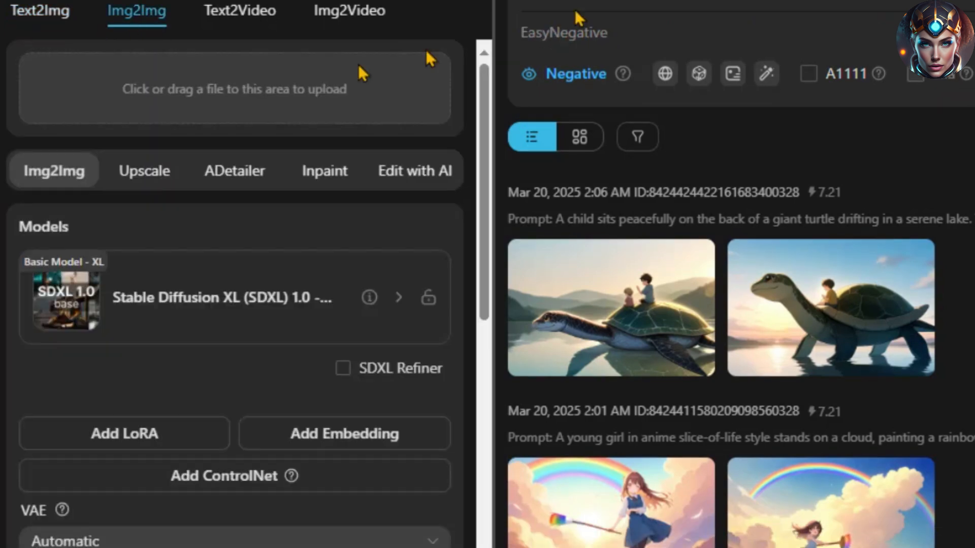
left_click(348, 11)
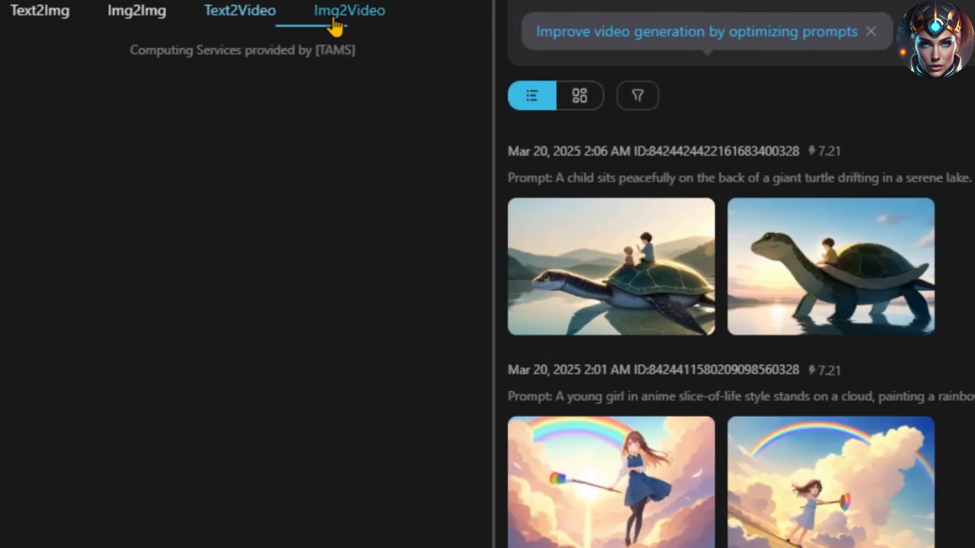
left_click(349, 11)
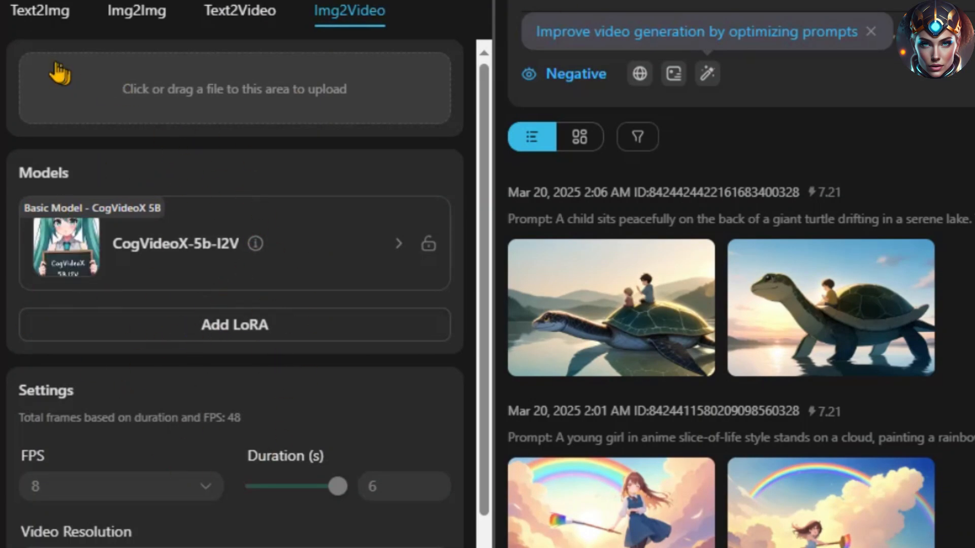
left_click(39, 10)
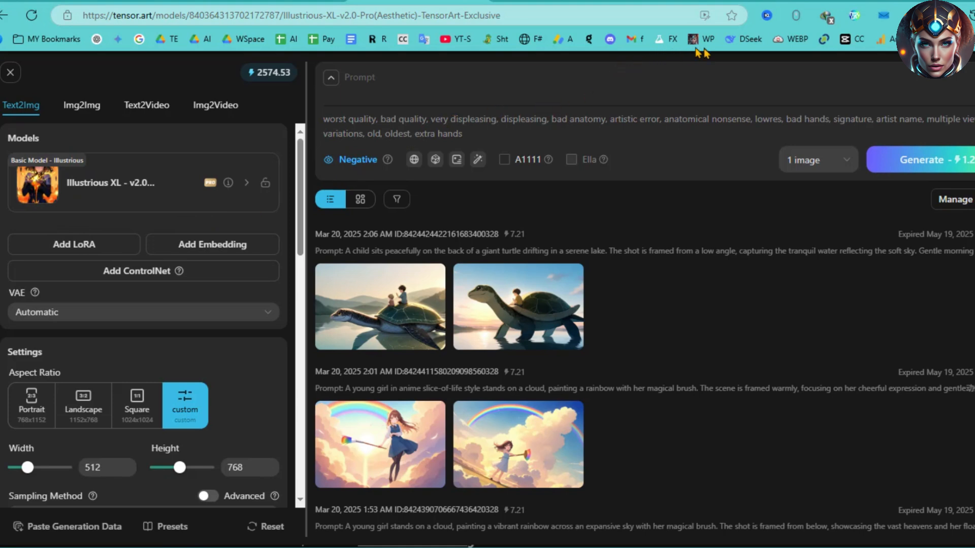
mouse_move(124, 196)
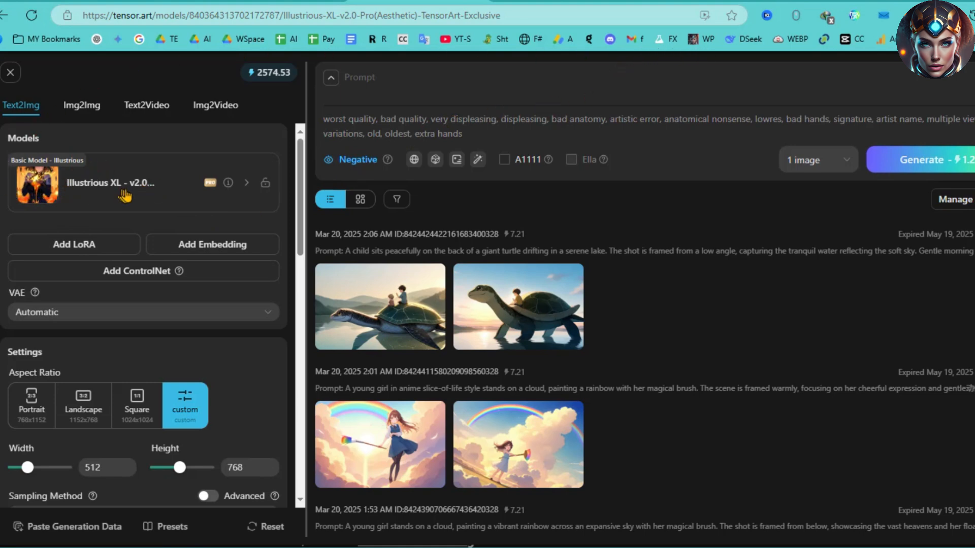
left_click(110, 182)
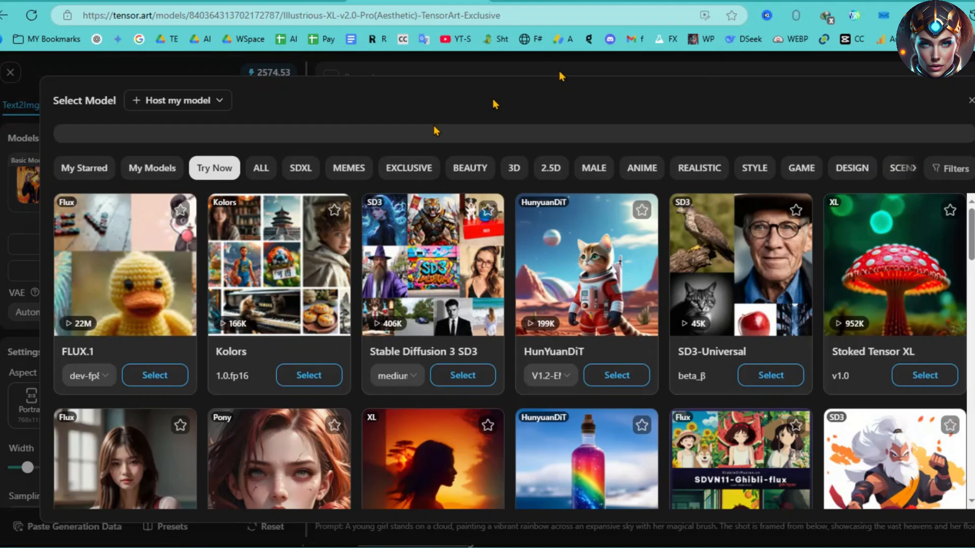
mouse_move(504, 319)
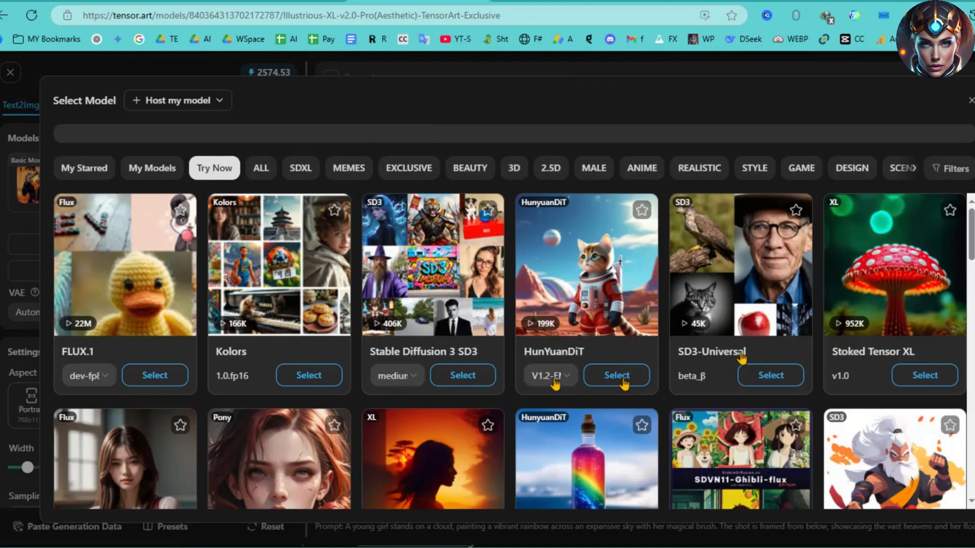
mouse_move(651, 274)
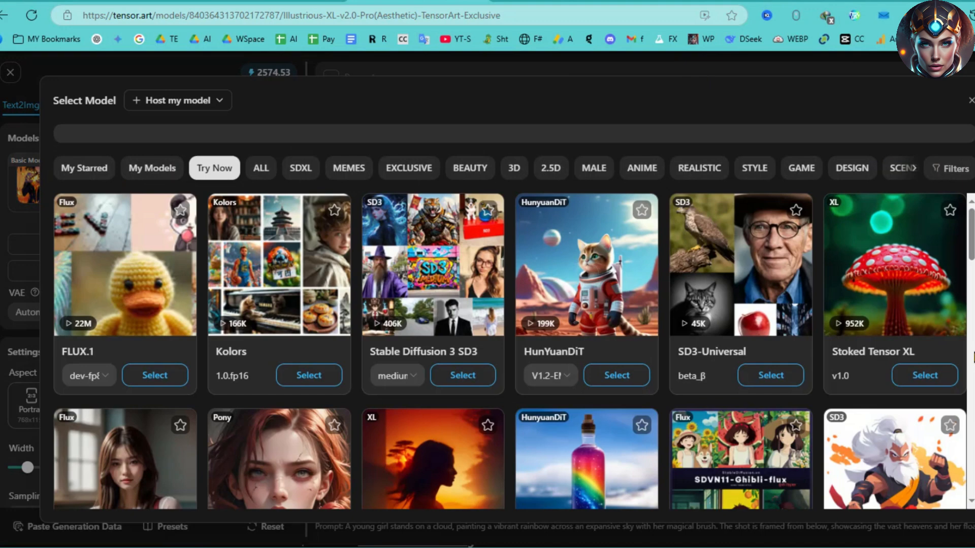
scroll("down", 3)
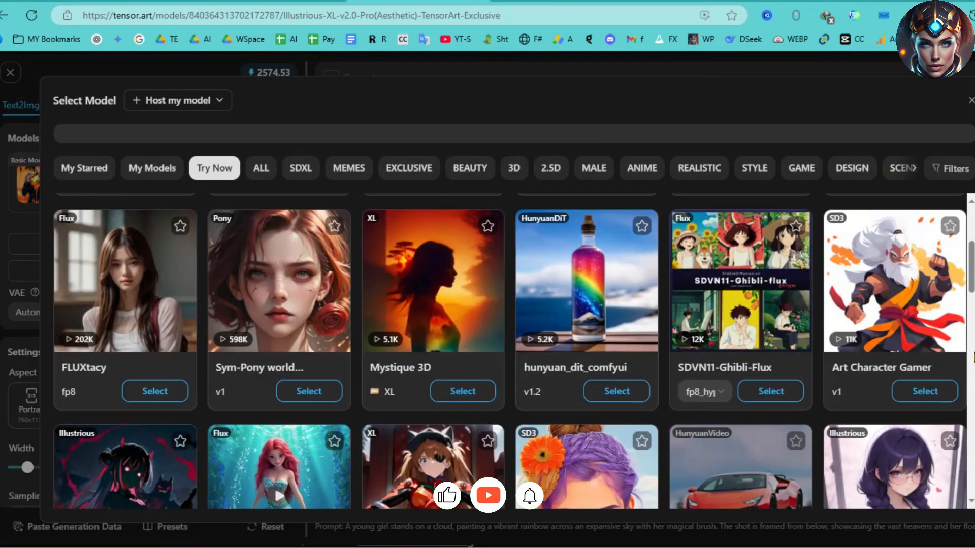
scroll("down", 3)
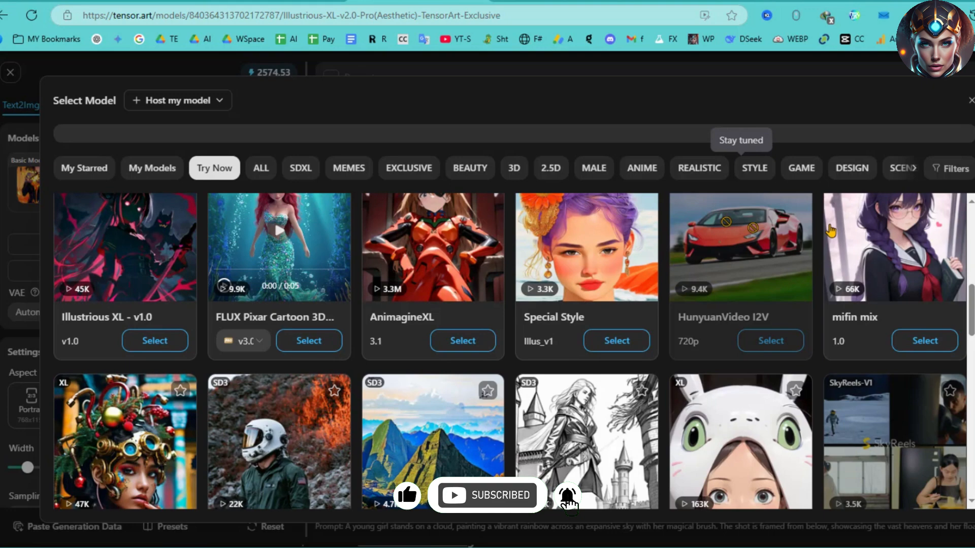
mouse_move(755, 341)
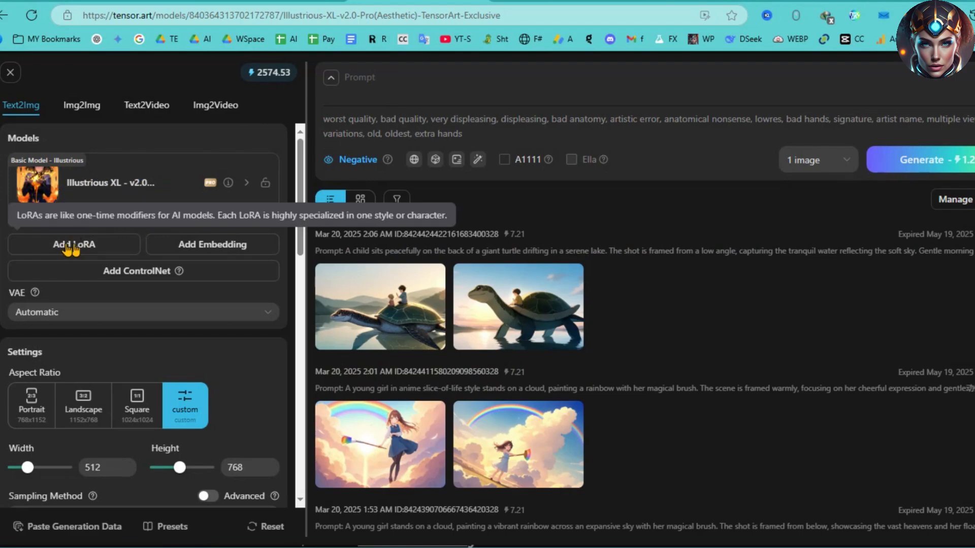
left_click(73, 243)
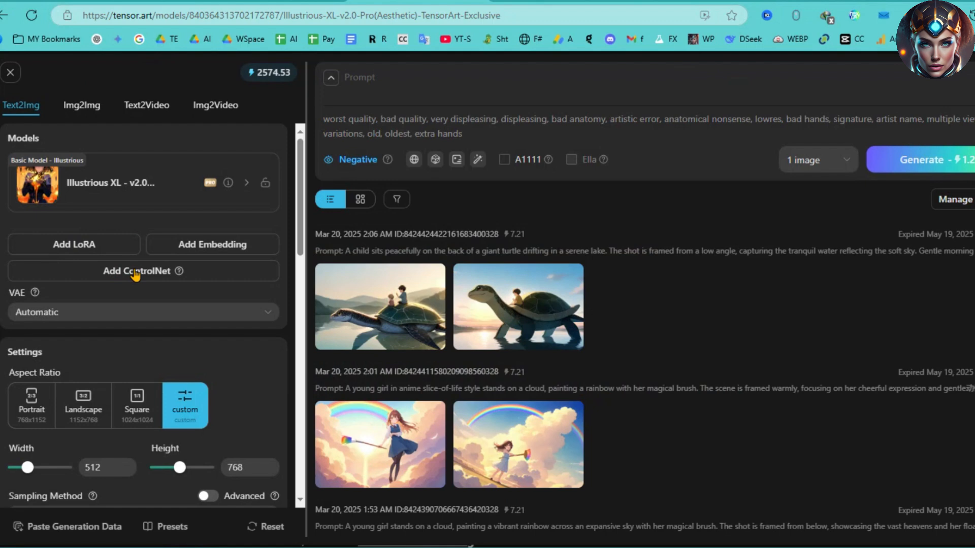
left_click(136, 271)
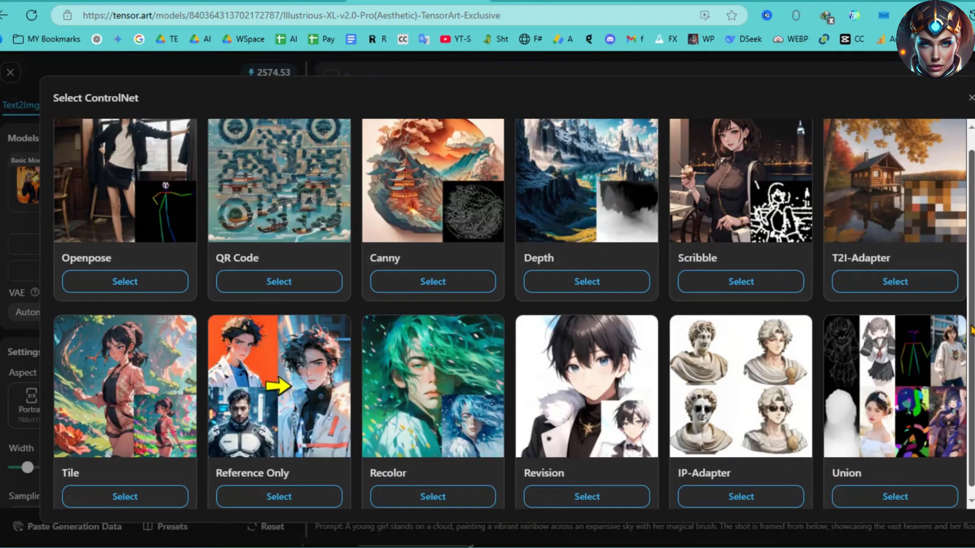
scroll("down", 3)
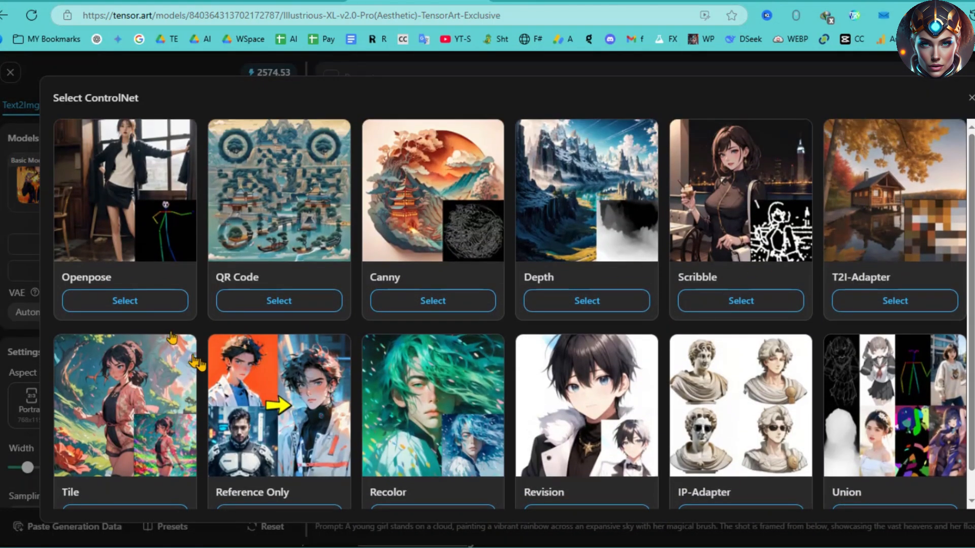
mouse_move(124, 441)
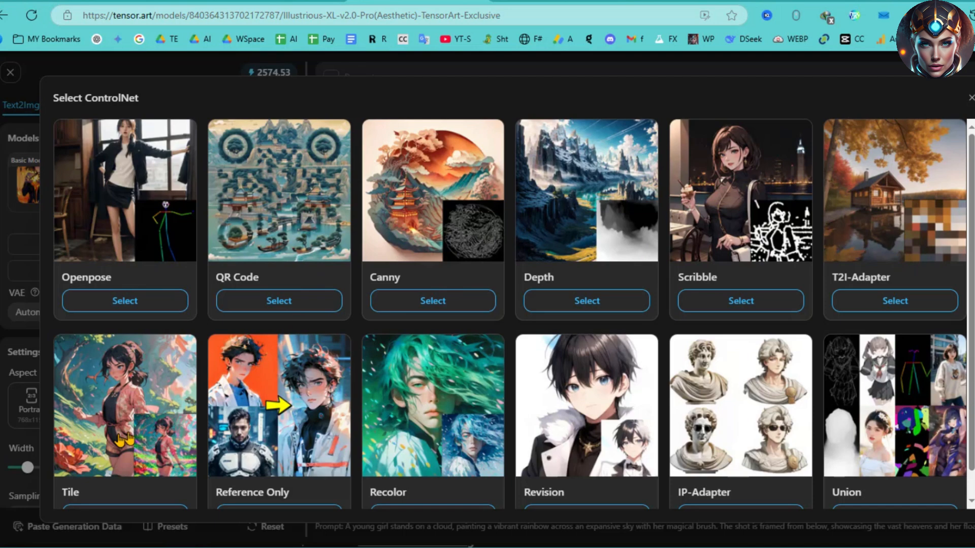
mouse_move(768, 134)
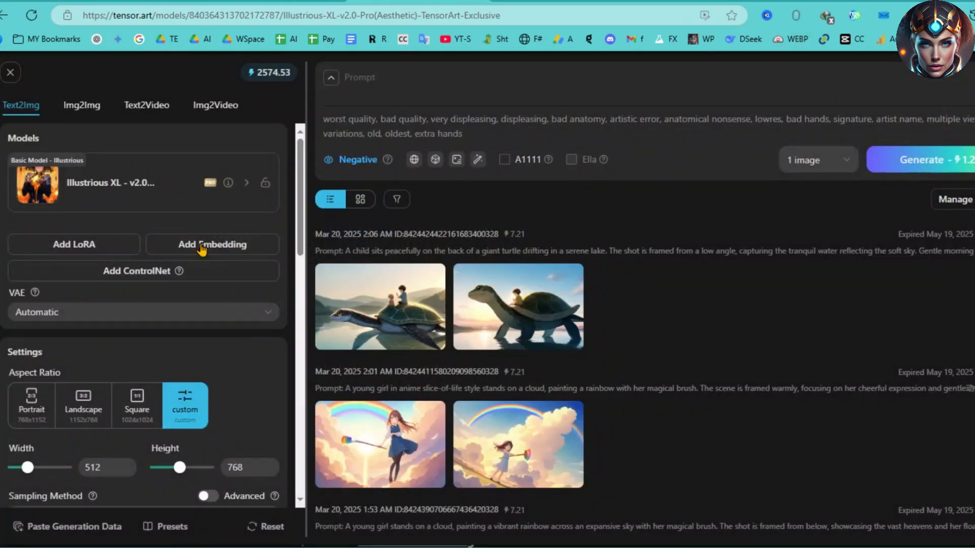
left_click(213, 244)
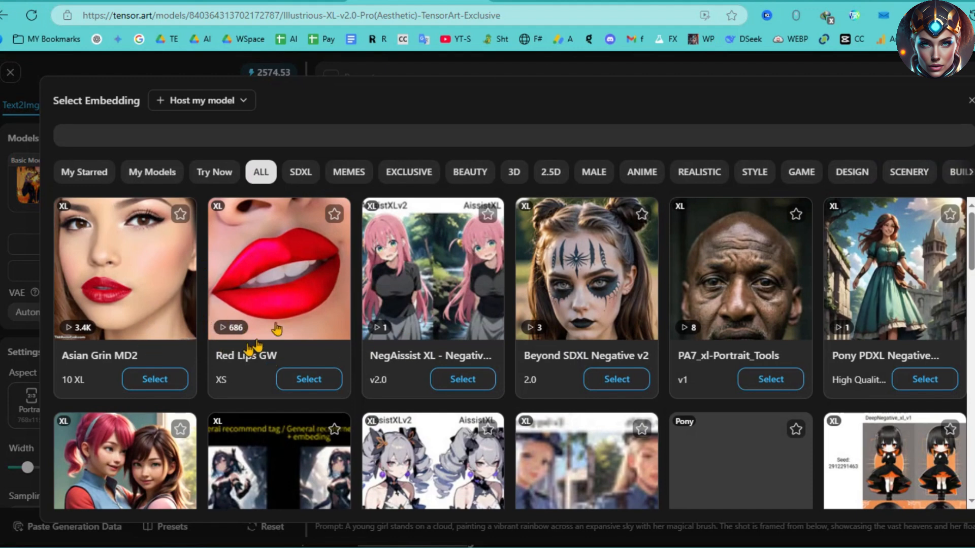
mouse_move(449, 303)
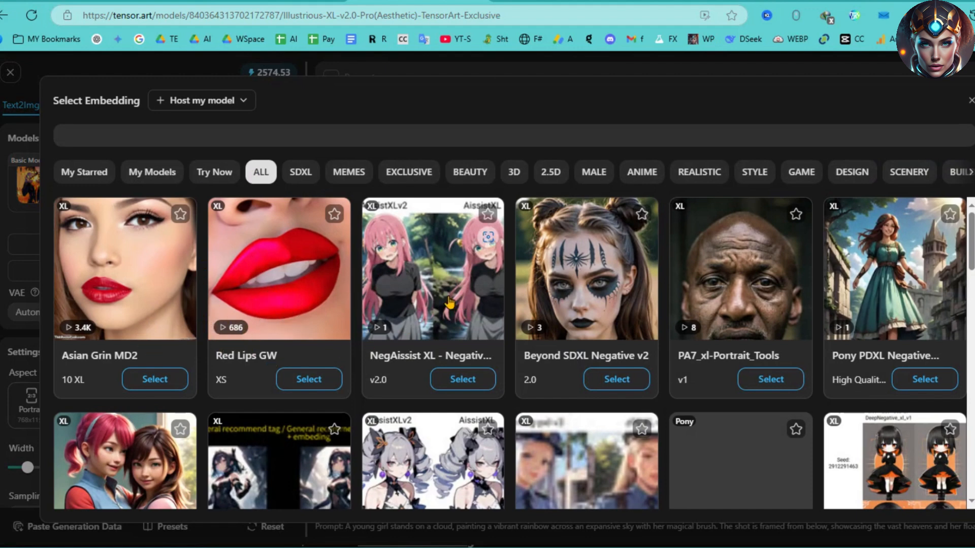
mouse_move(746, 342)
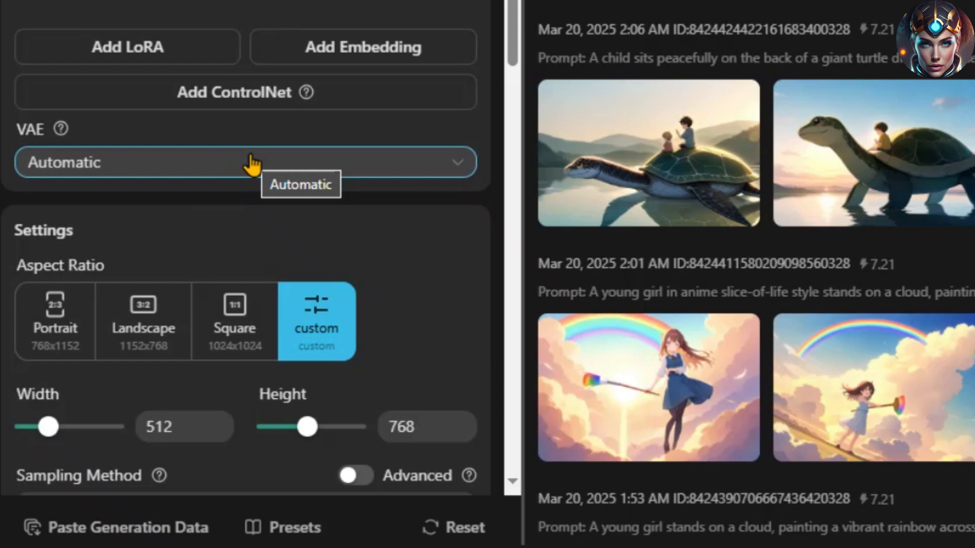
left_click(245, 162)
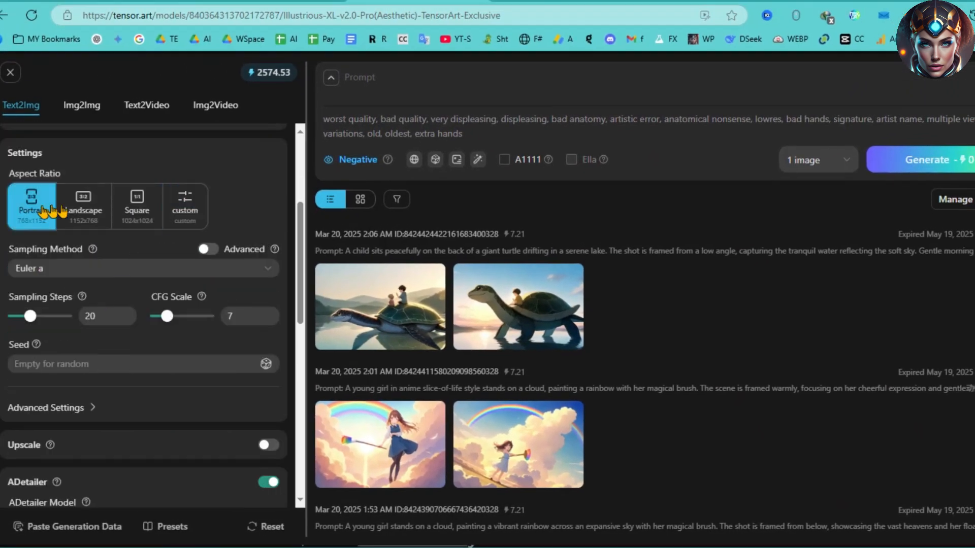
left_click(82, 205)
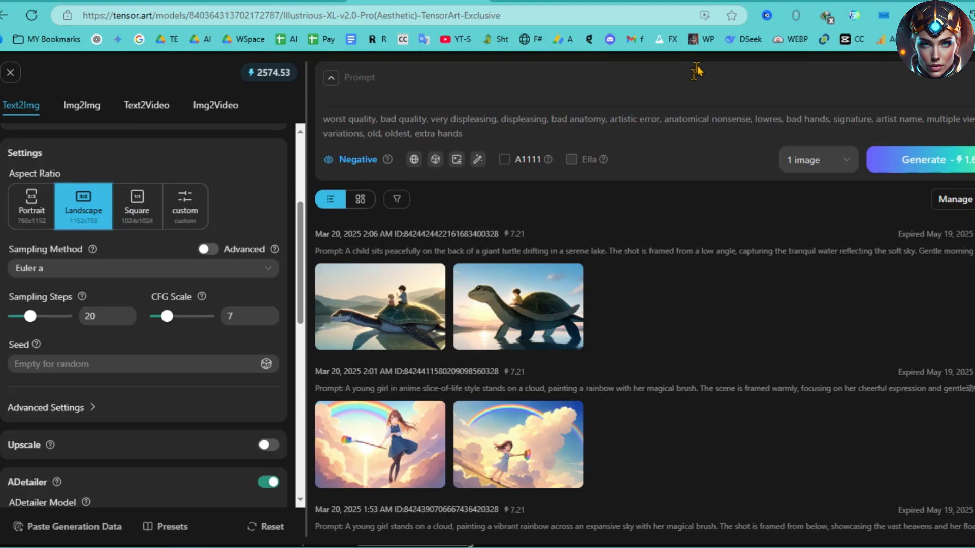
left_click(207, 249)
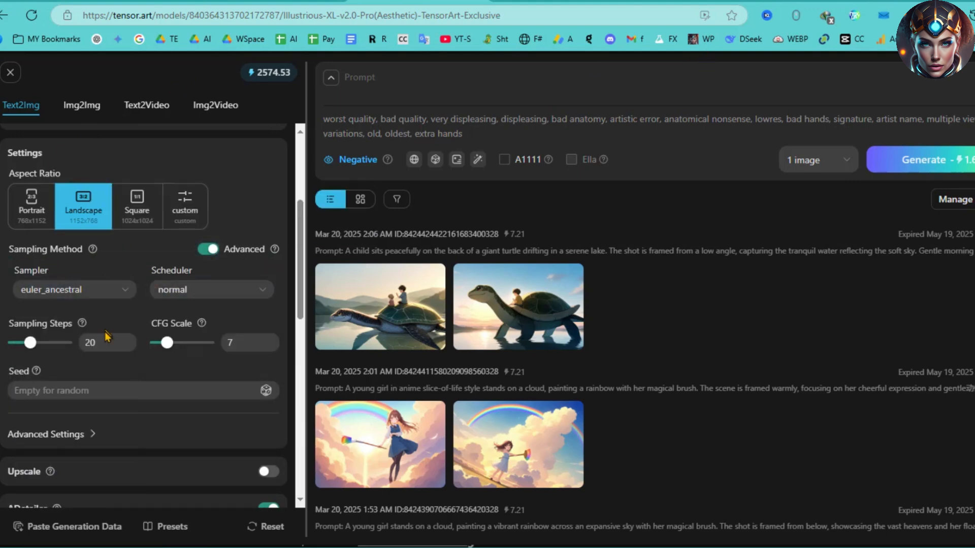
mouse_move(202, 339)
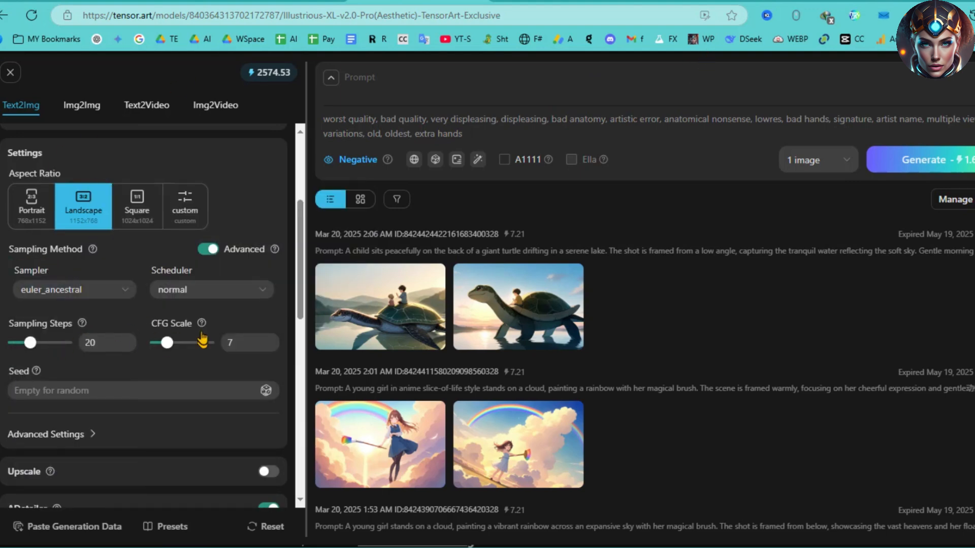
scroll("down", 3)
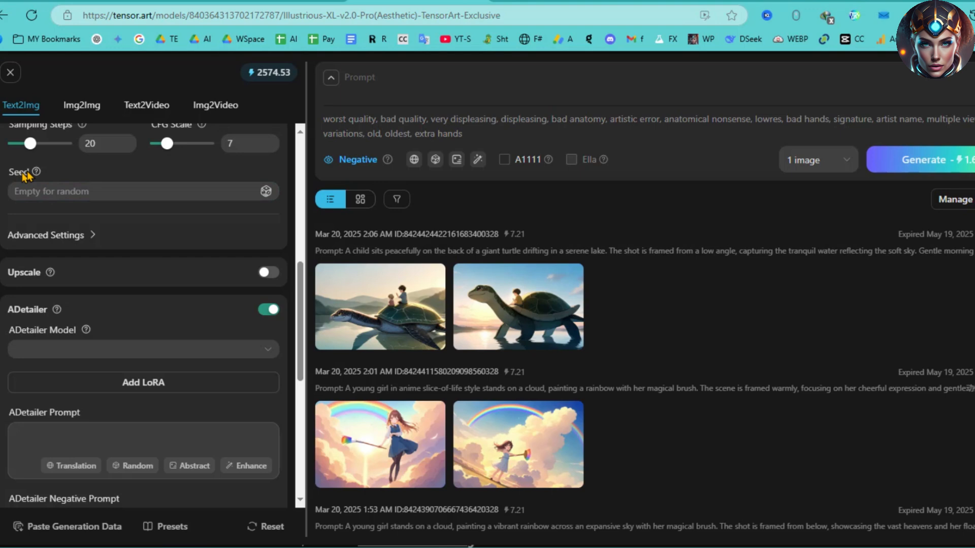
mouse_move(103, 283)
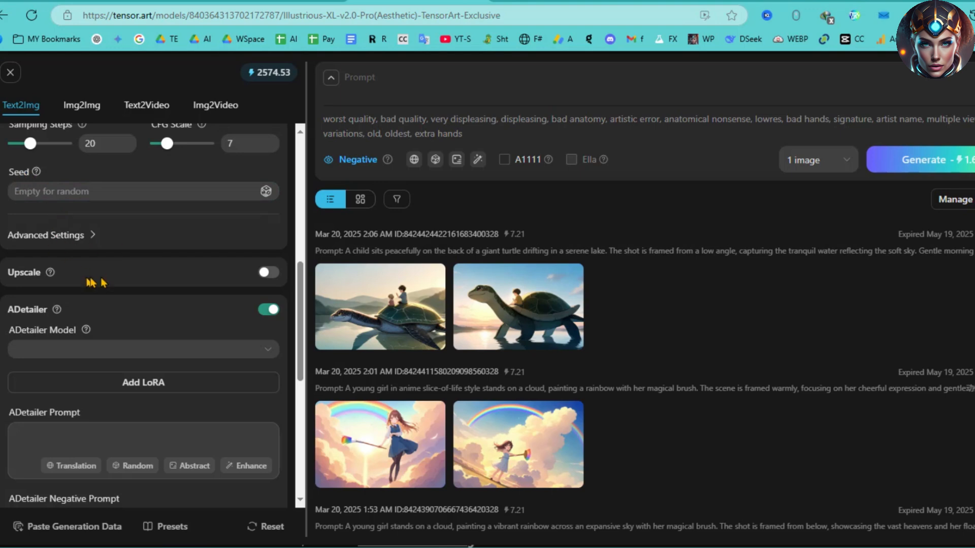
left_click(52, 234)
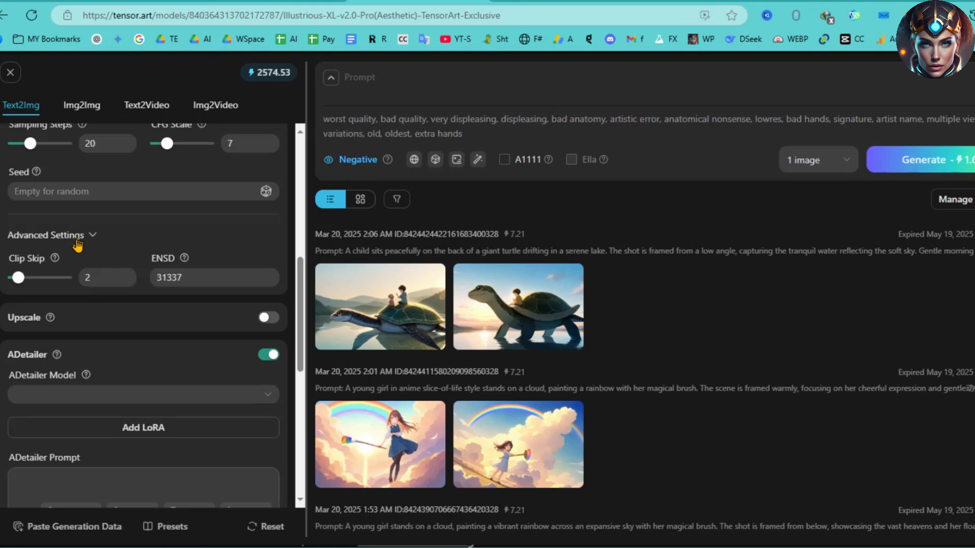
mouse_move(76, 242)
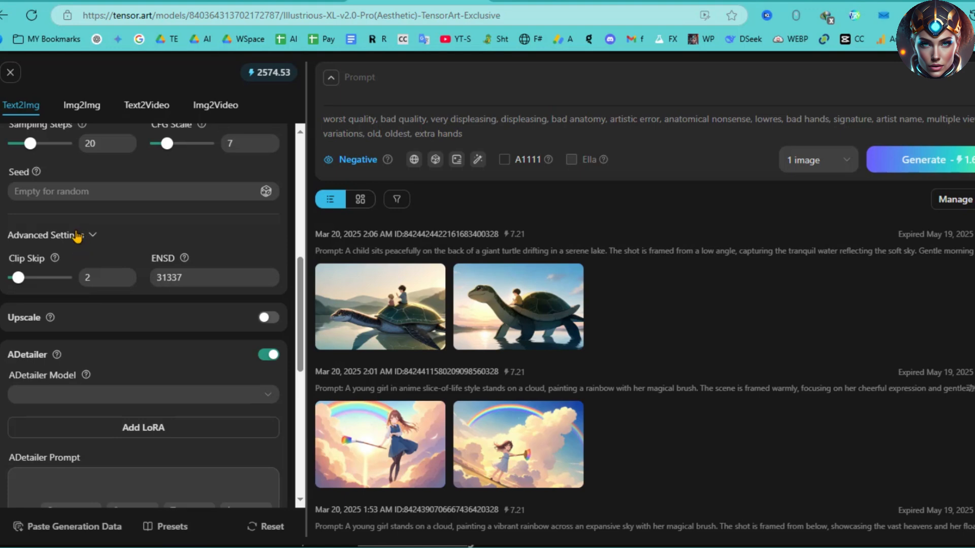
left_click(45, 234)
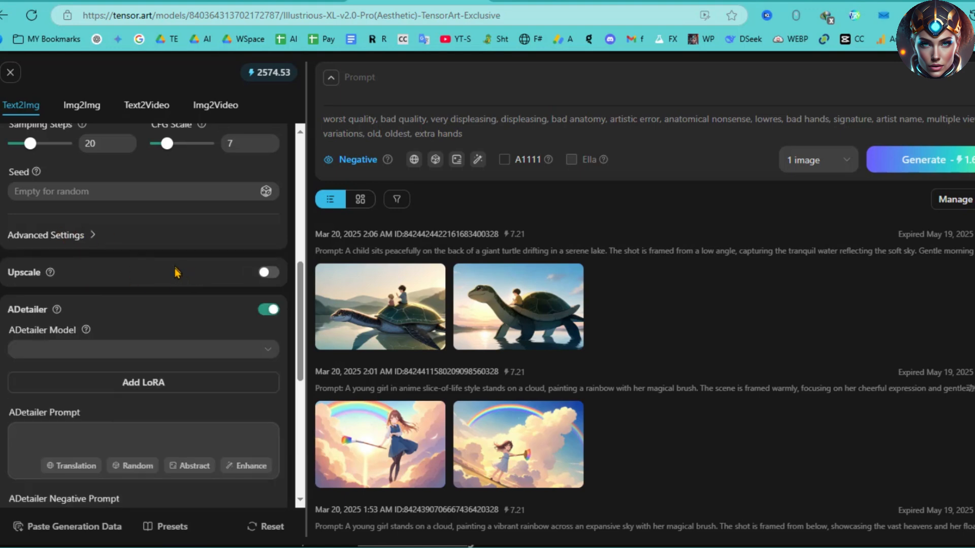
Switch Upscale on and pick an Upscale by factor, keeping R-ESRGAN 4x+
left_click(266, 272)
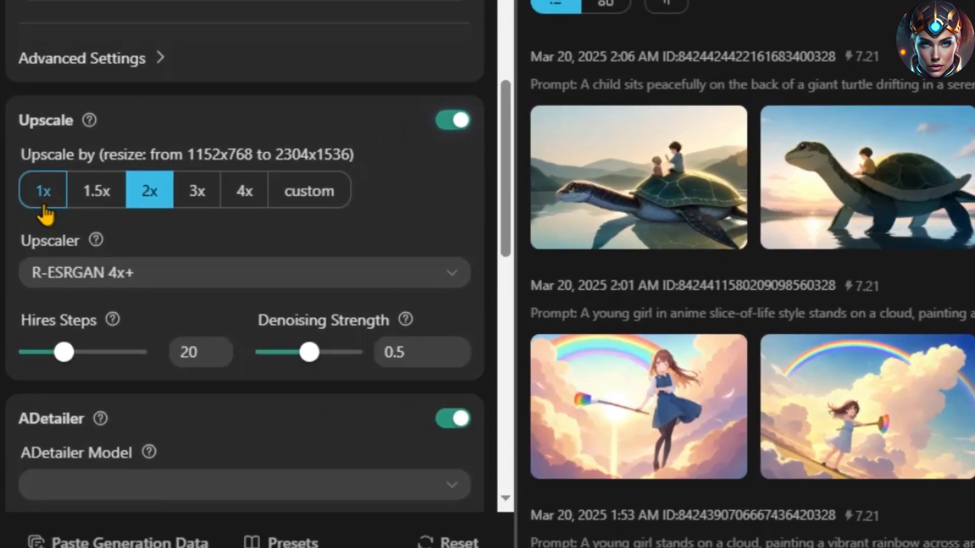
left_click(42, 190)
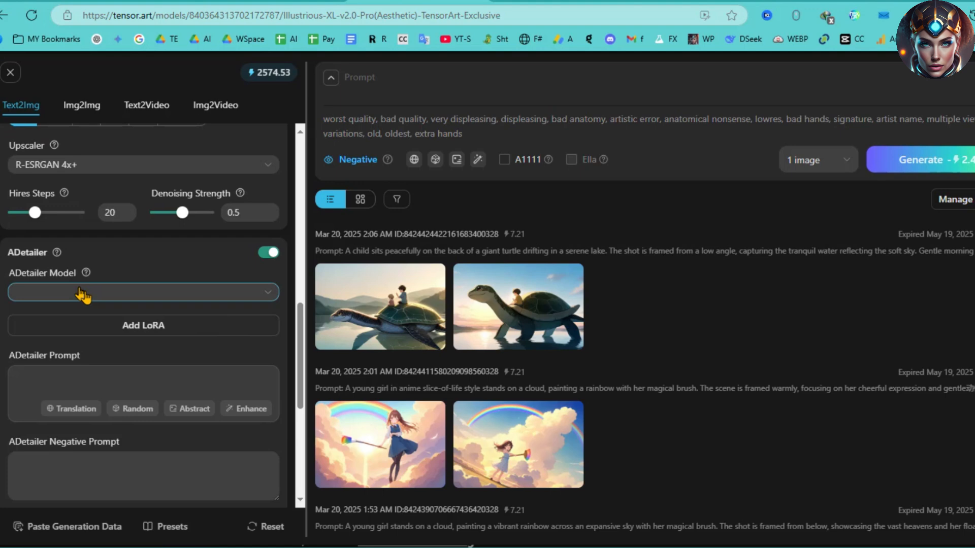
Select face_yolov8s.pt as the ADetailer detection model
scroll("down", 3)
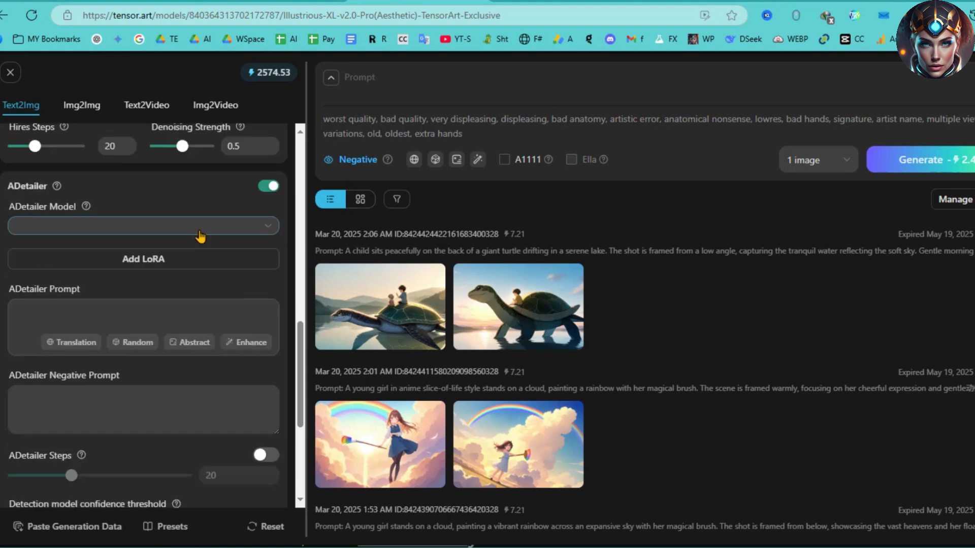
mouse_move(114, 225)
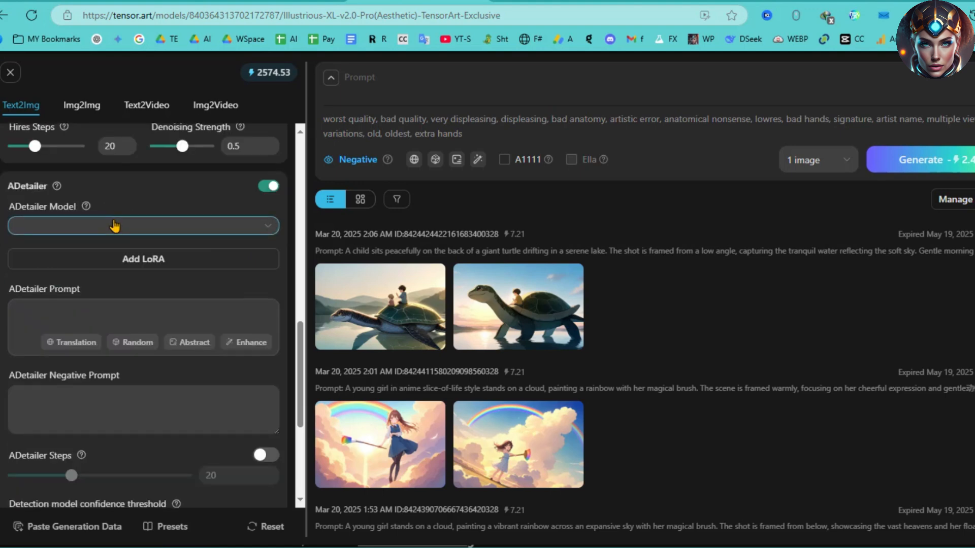
left_click(143, 225)
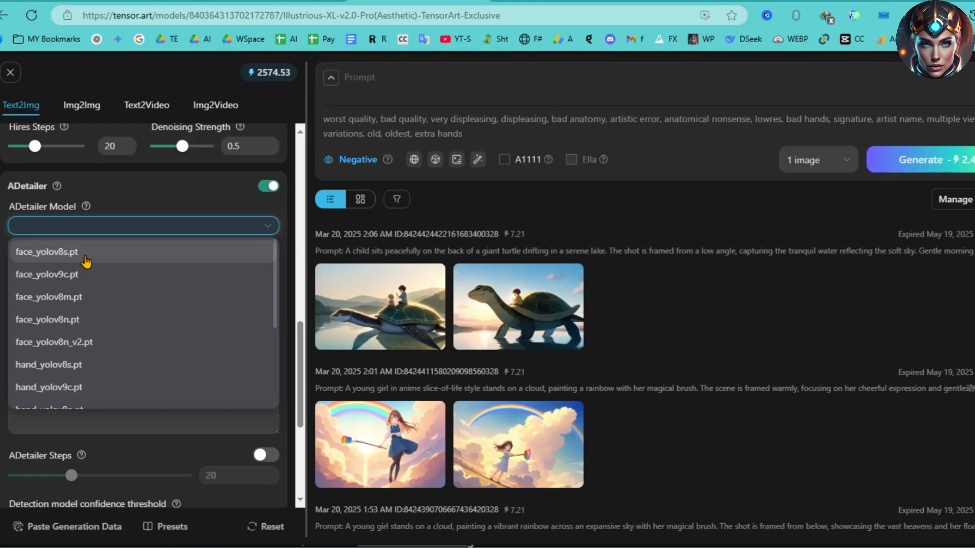
left_click(47, 252)
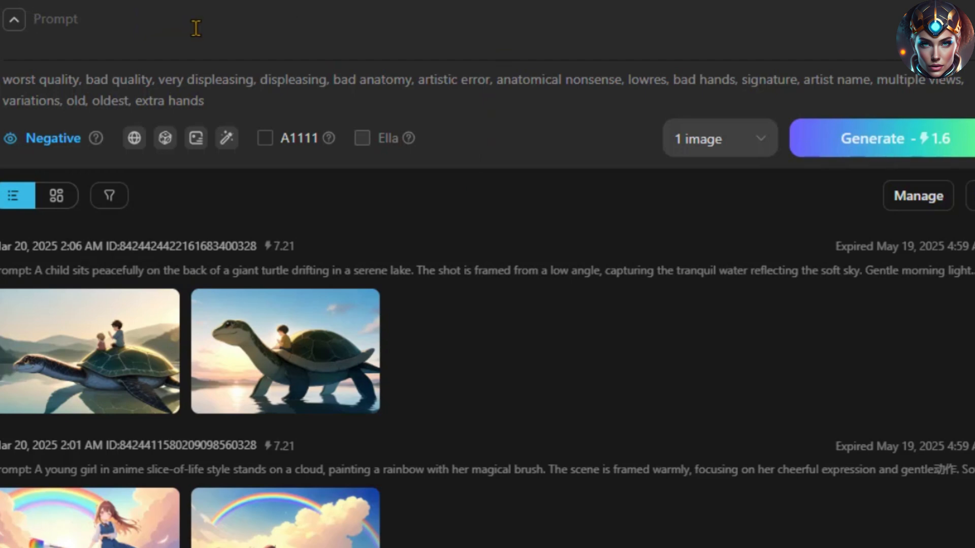
Enter the prompt of an anime woman with long black hair summoning chains, holding a magical sword
type("An anime-style woman with long black hair, summoning chains to bind her enemies, holding a magical sword and radiating power.")
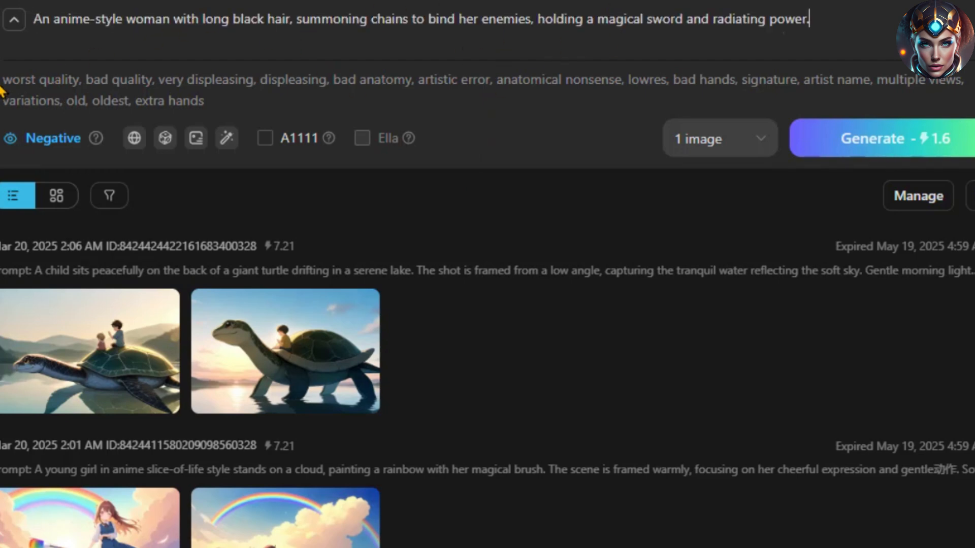
left_click_drag(0, 80, 239, 79)
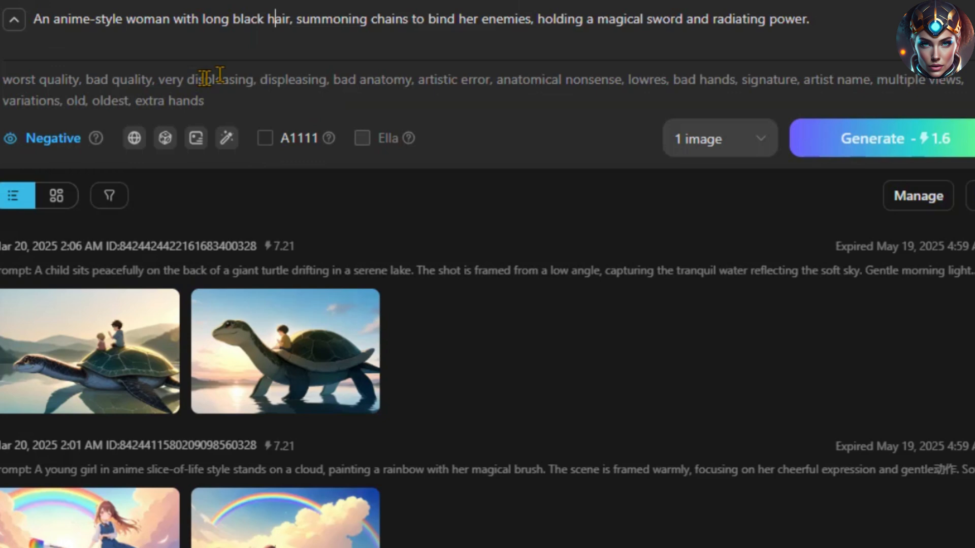
mouse_move(133, 138)
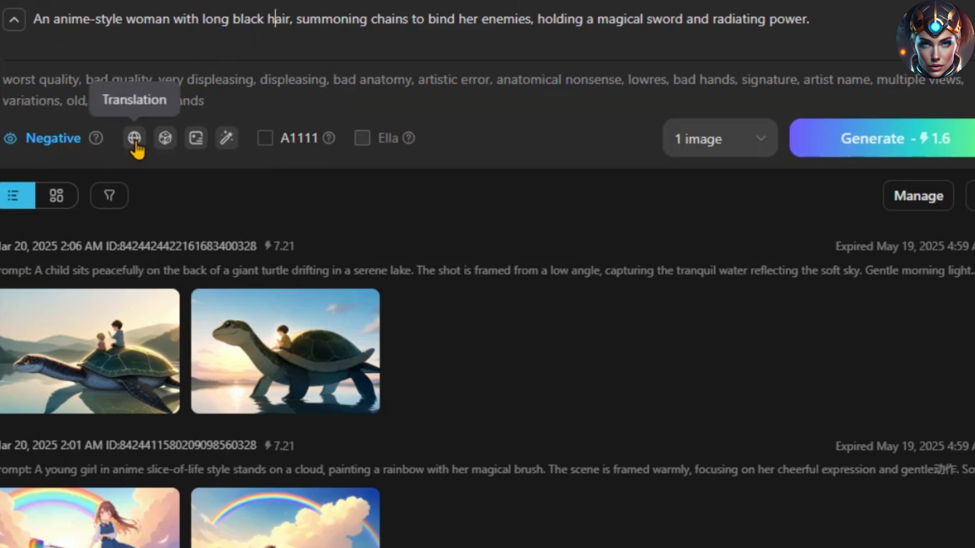
mouse_move(196, 138)
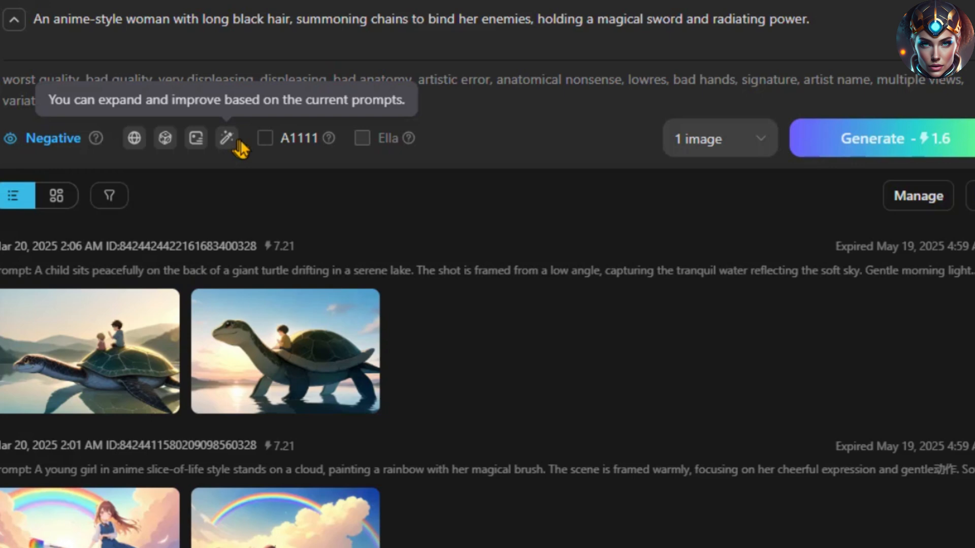
left_click(265, 138)
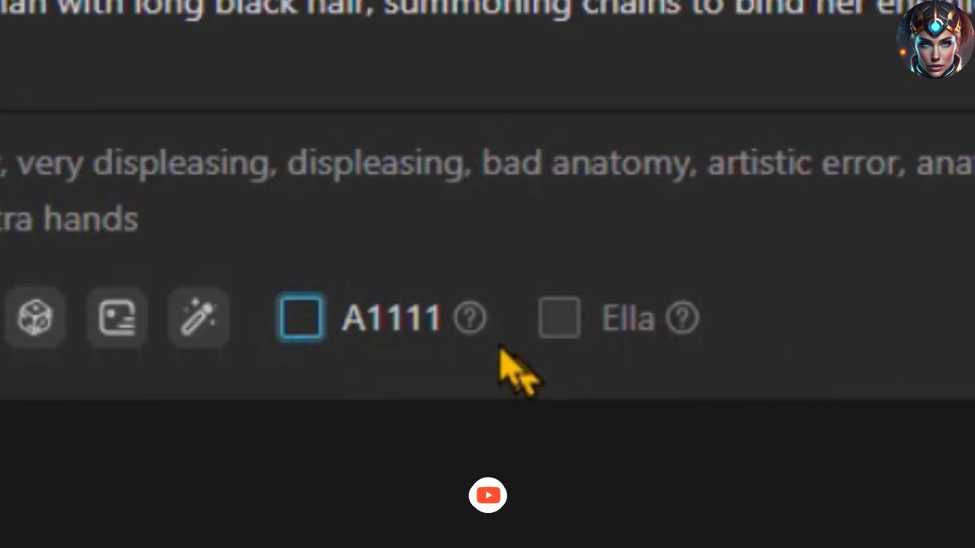
mouse_move(467, 318)
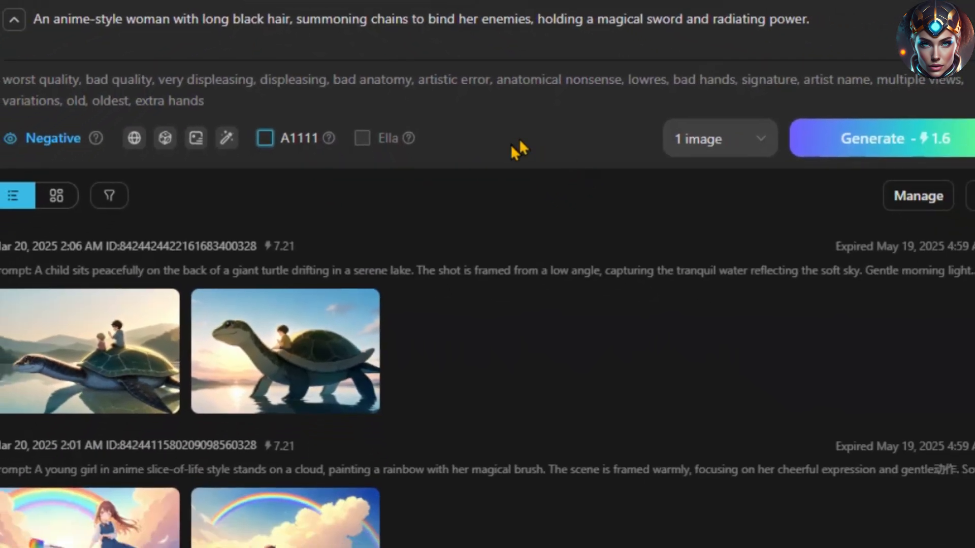
Set the image count to 2 and generate the chained-sword woman images
left_click(718, 138)
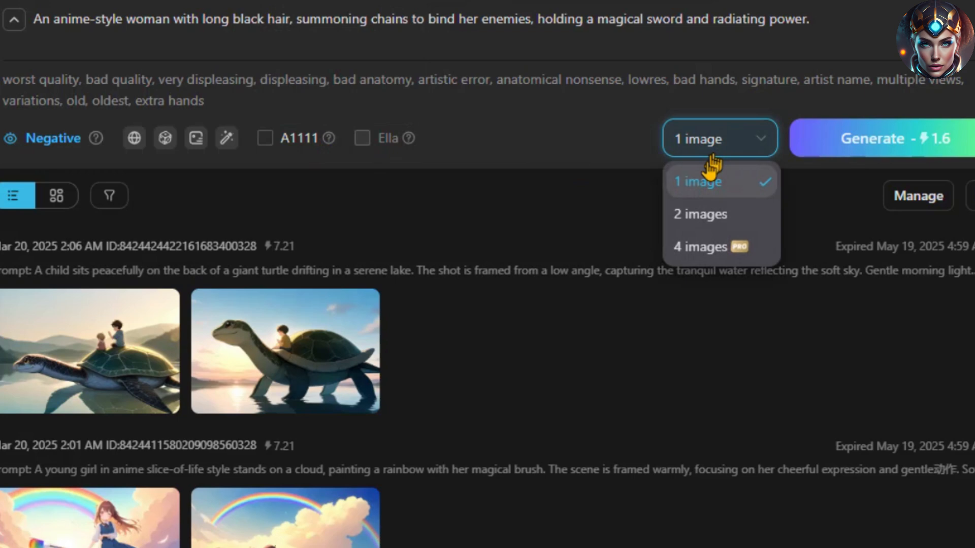
left_click(699, 214)
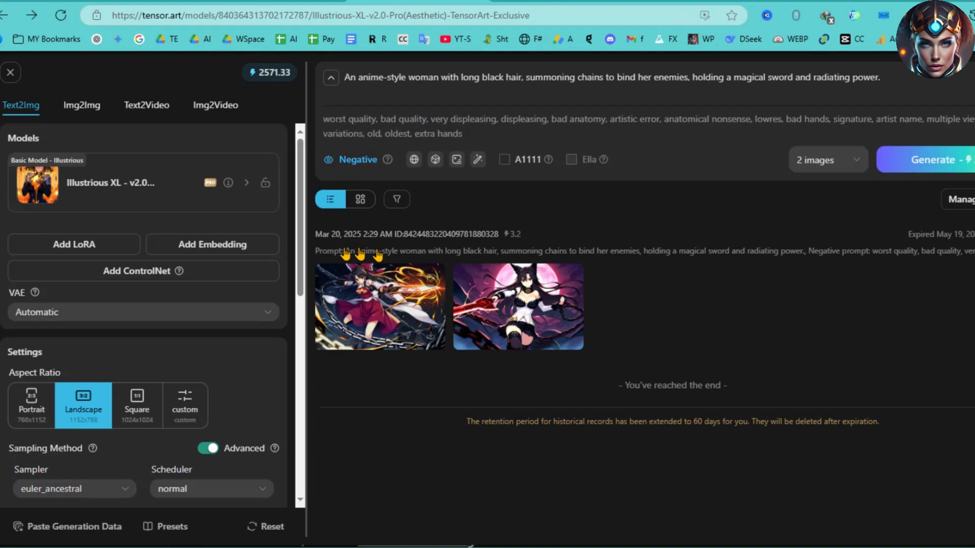
left_click(379, 306)
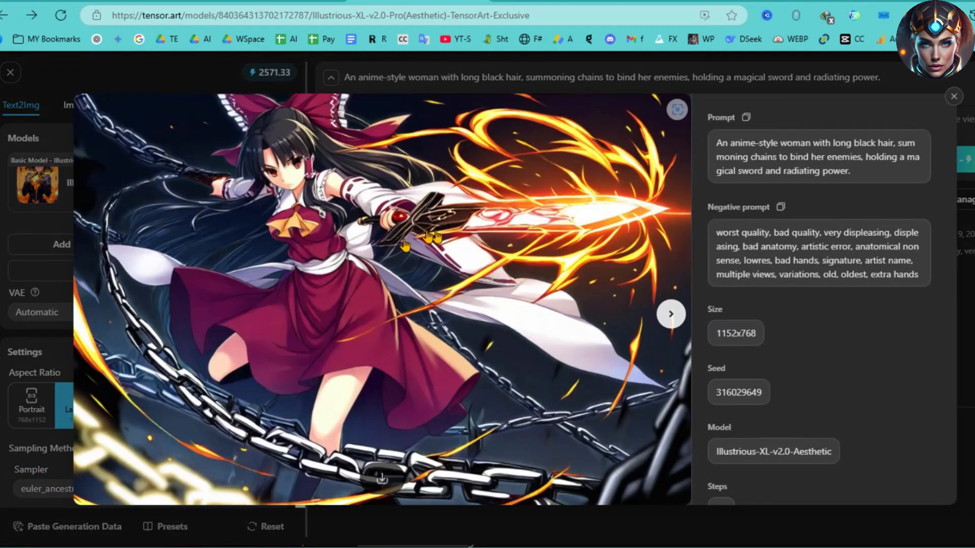
left_click(670, 313)
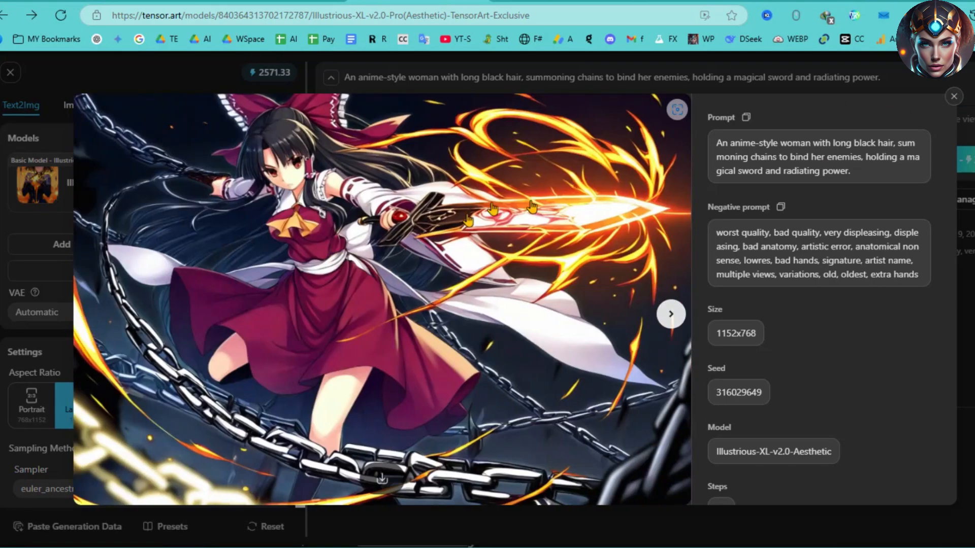
left_click(953, 96)
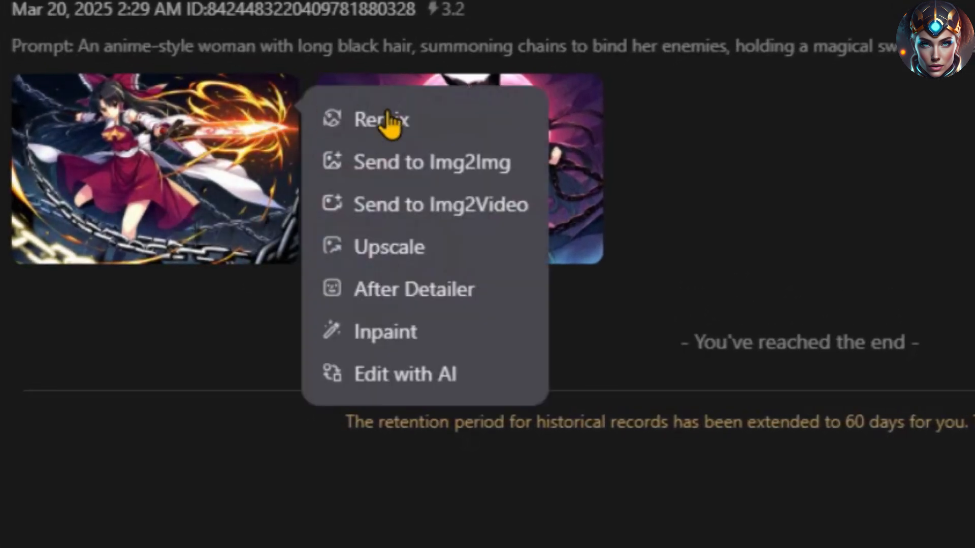
mouse_move(488, 233)
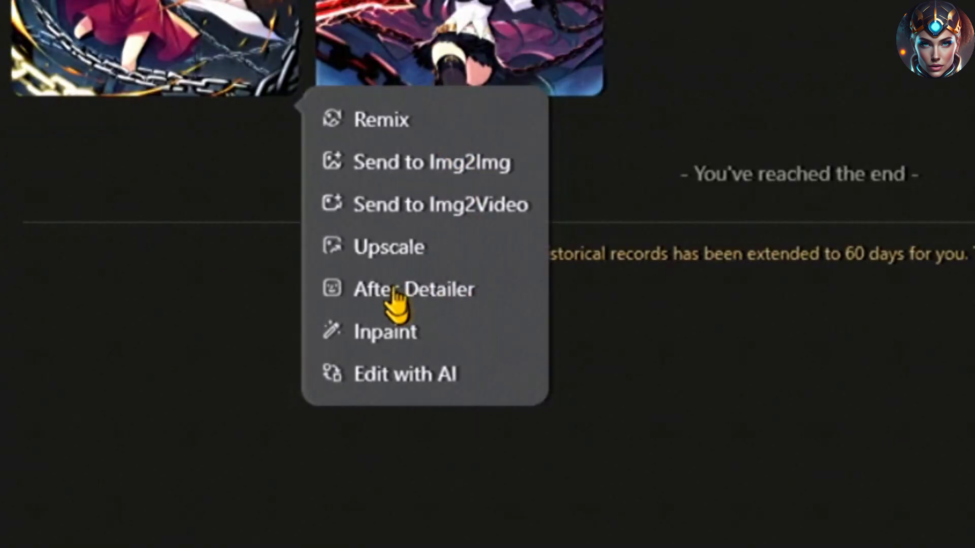
Send the first chain-wielding girl image to ADetailer with face_yolov9c.pt, generate, and close the preview
left_click(415, 289)
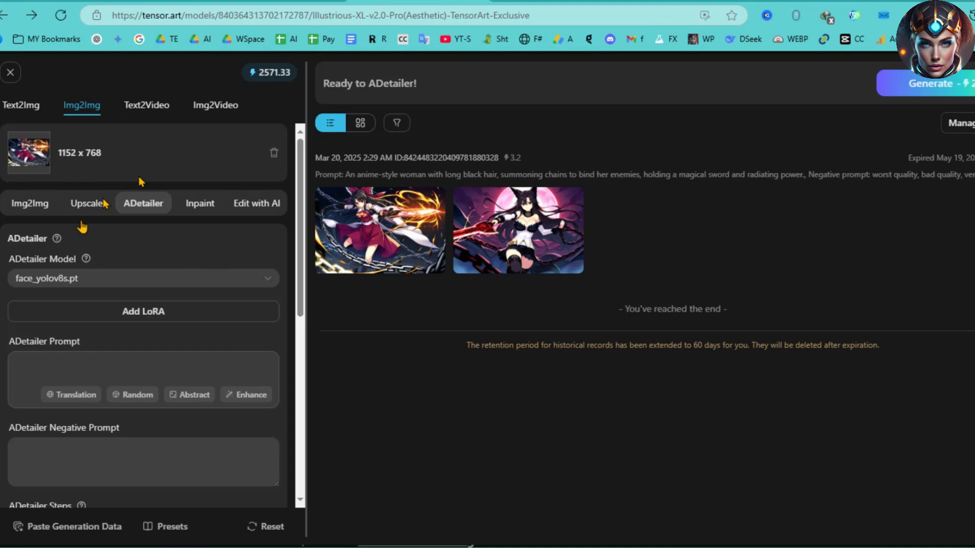
left_click(143, 278)
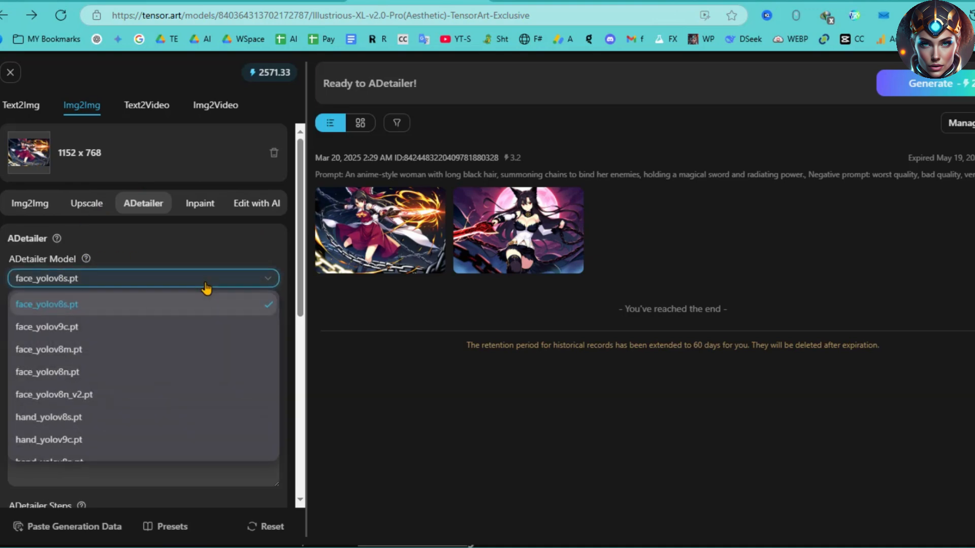
left_click(47, 327)
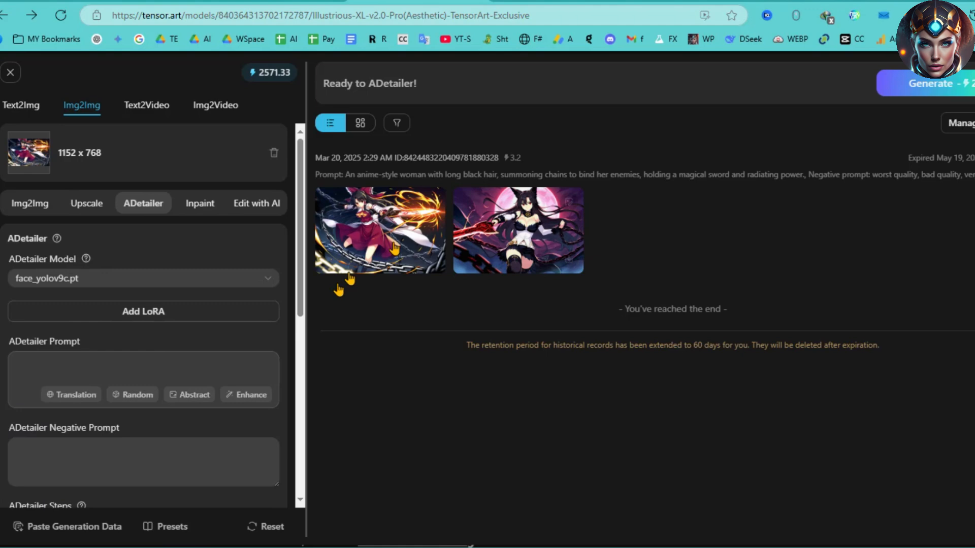
mouse_move(911, 96)
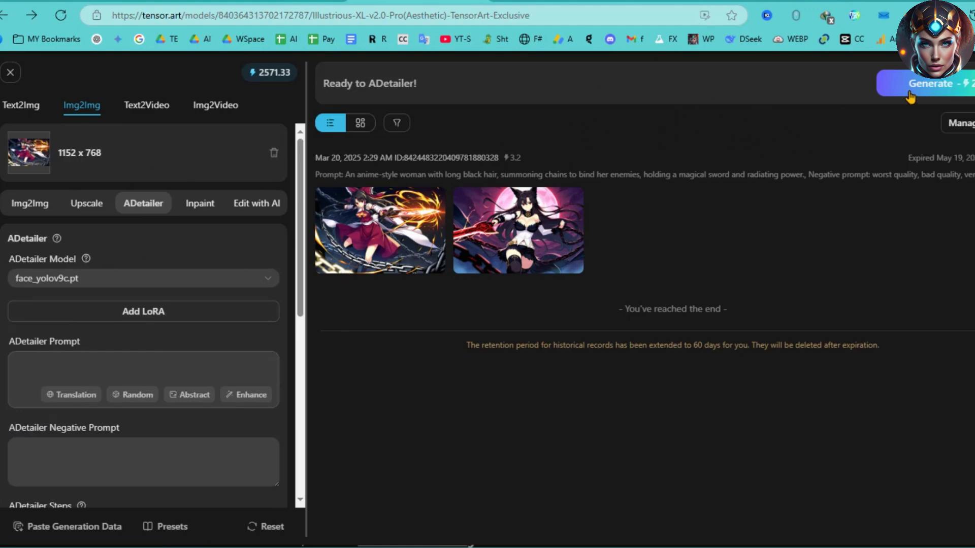
left_click(379, 230)
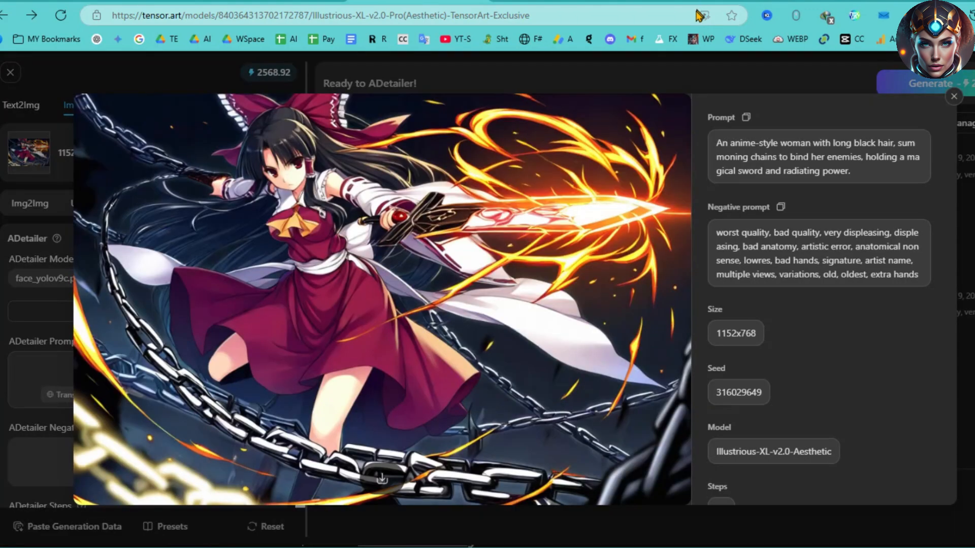
mouse_move(895, 127)
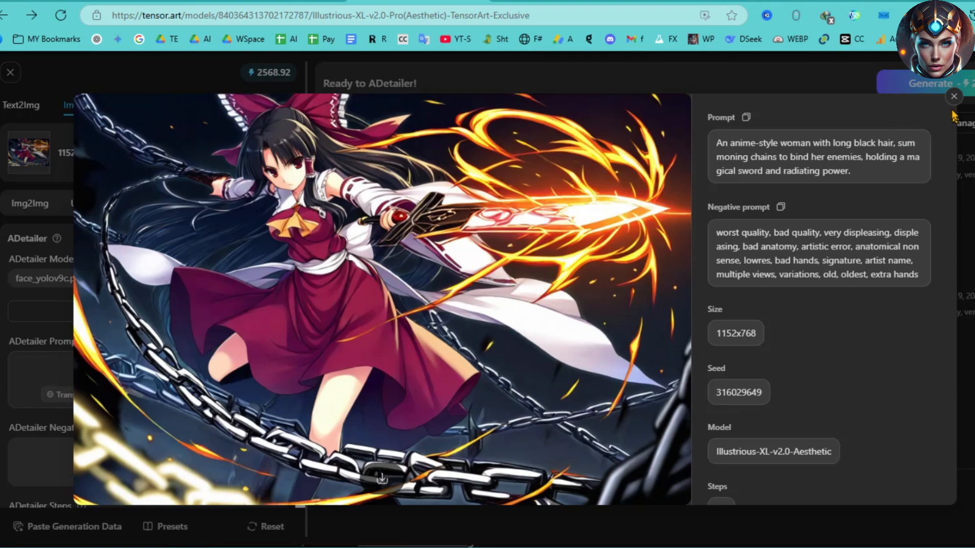
mouse_move(955, 106)
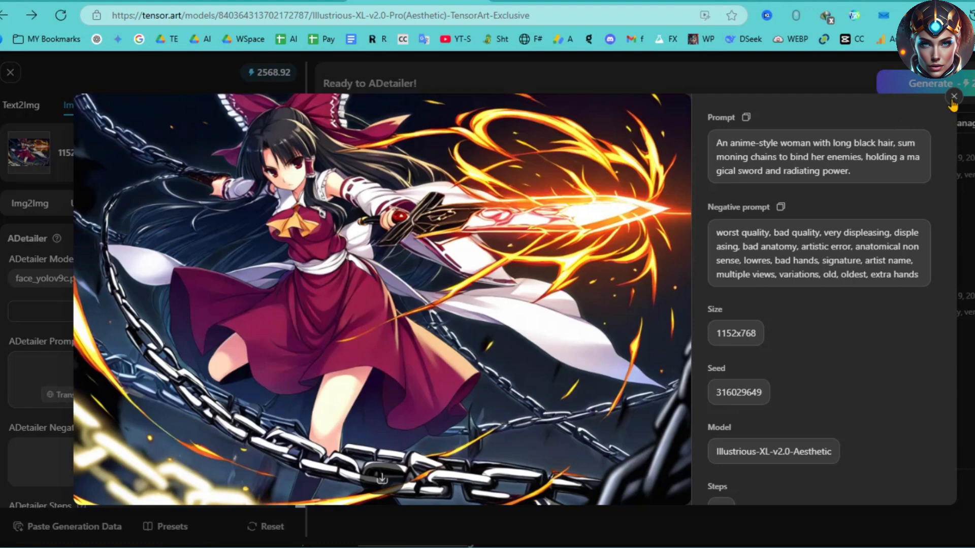
left_click(954, 96)
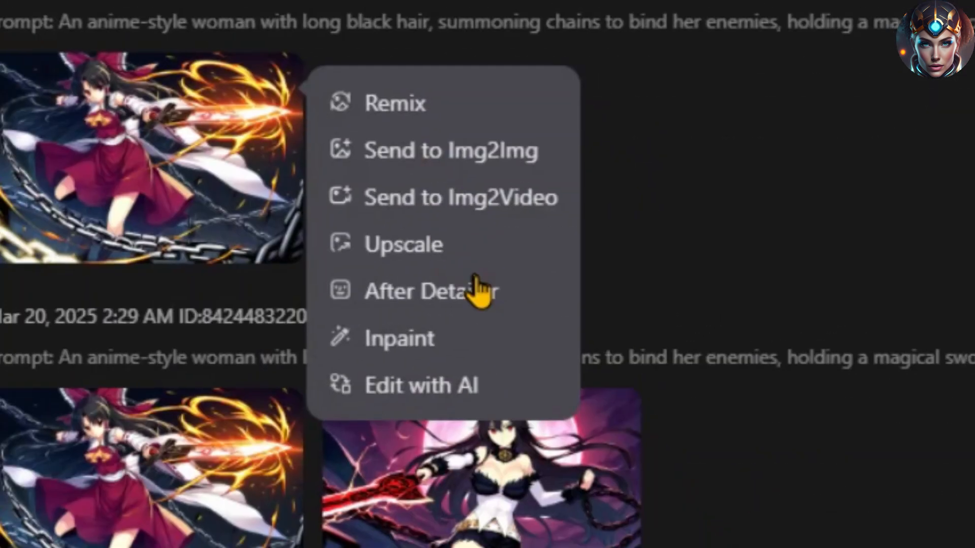
Confirm the inpainting mask on the red-dress girl image and preview the black-sword result
left_click(398, 338)
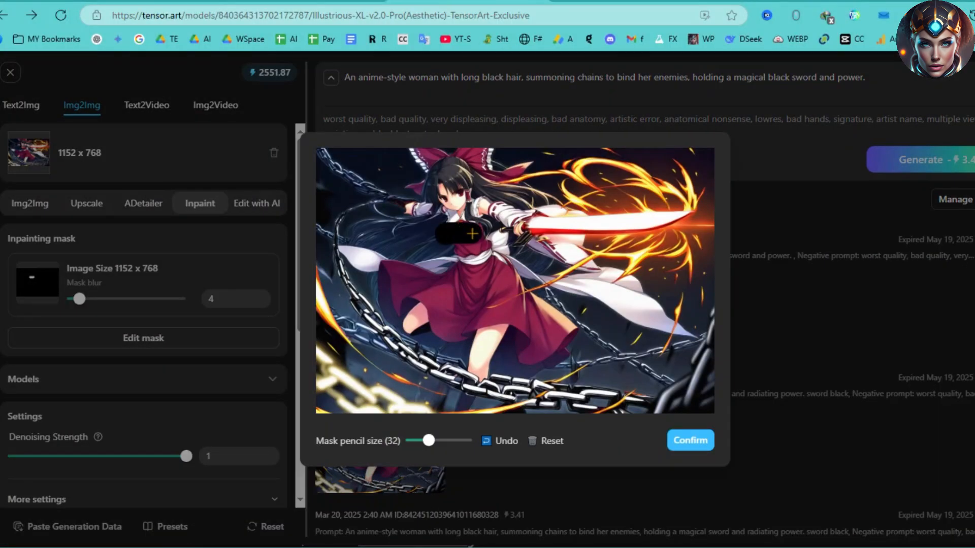
left_click(690, 440)
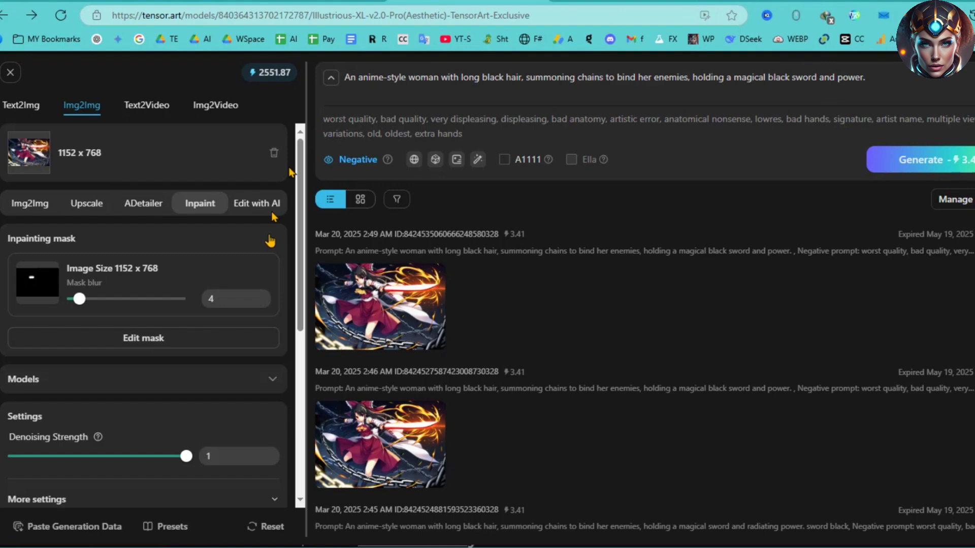
left_click(379, 443)
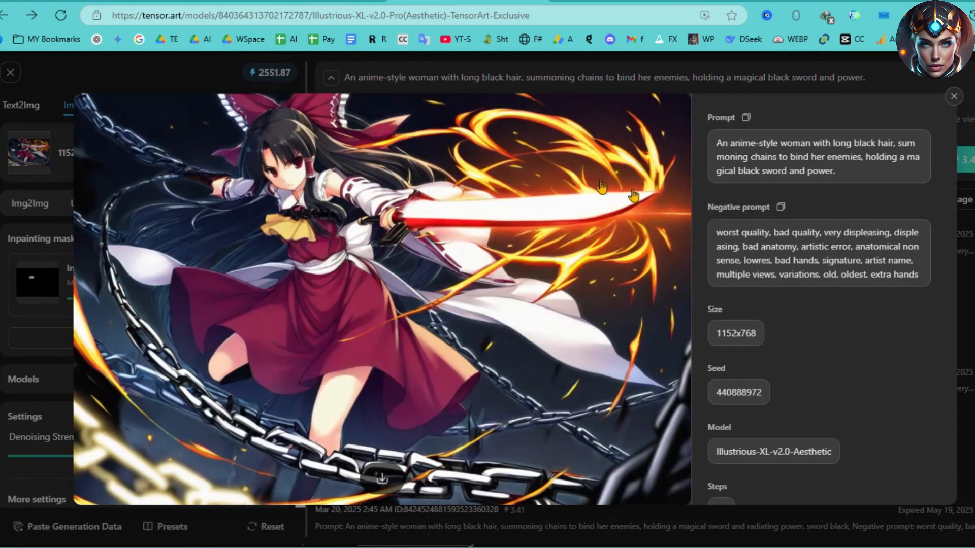
left_click(952, 97)
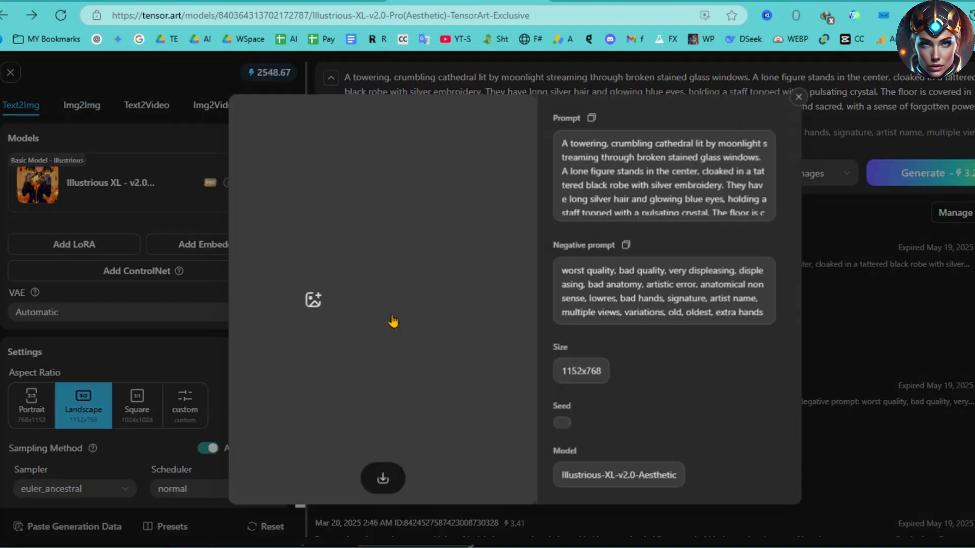
Close the cathedral image preview and go to the Models gallery listing trending checkpoints
left_click(798, 97)
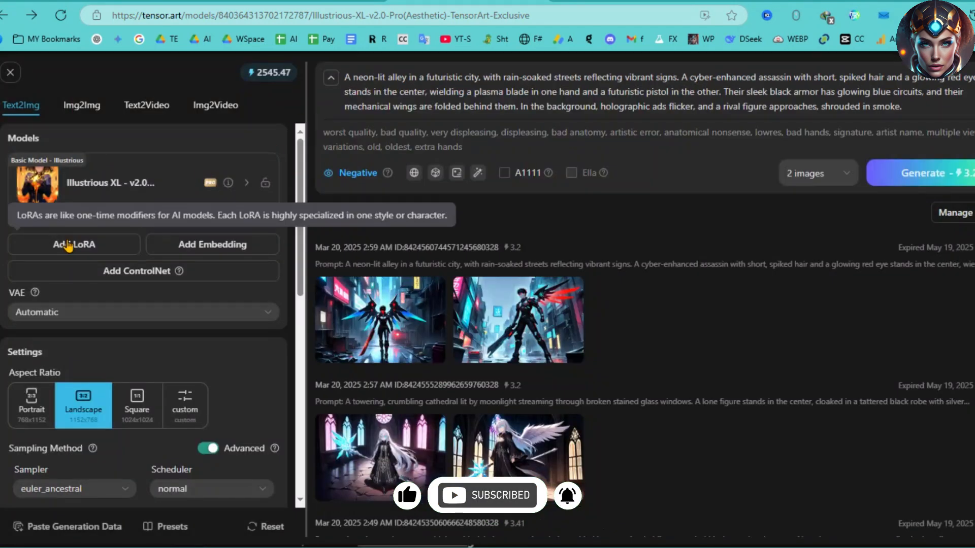
left_click(74, 244)
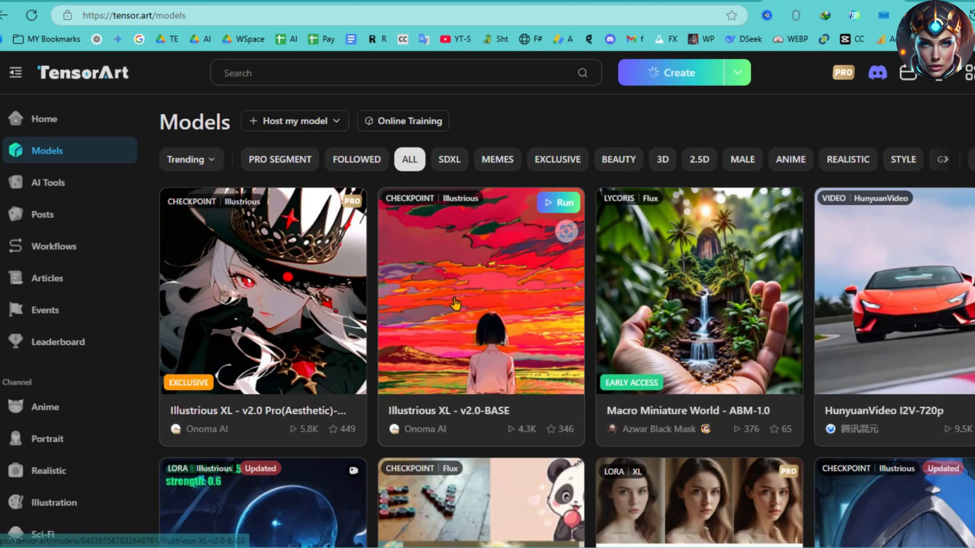
Load the Illustrious XL v2.0-BASE model, dismiss its rainbow sample preview, and review the panel
left_click(481, 292)
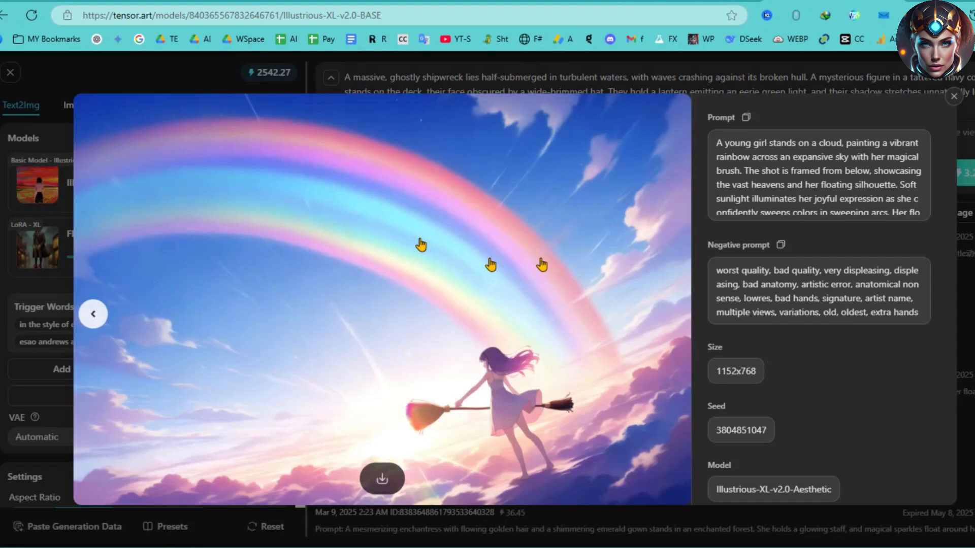
left_click(747, 117)
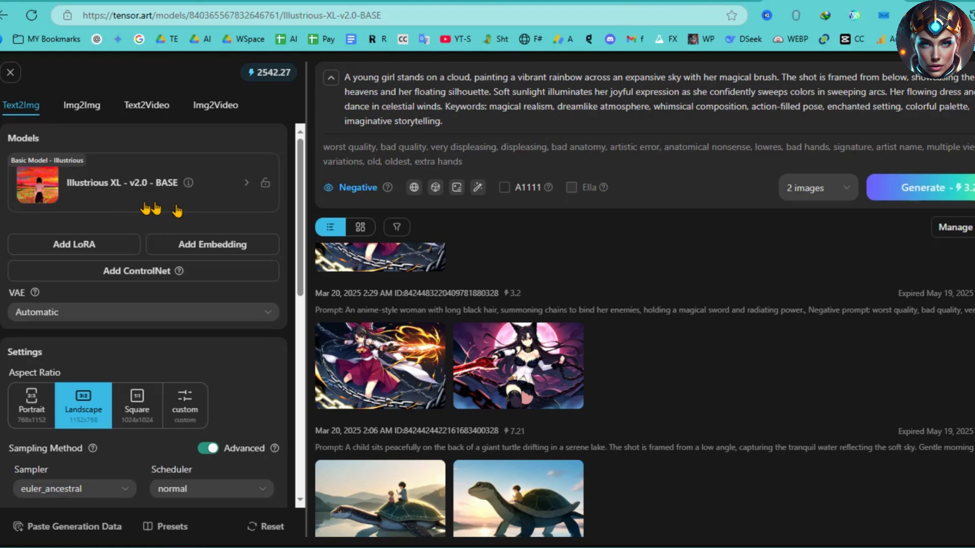
scroll("down", 3)
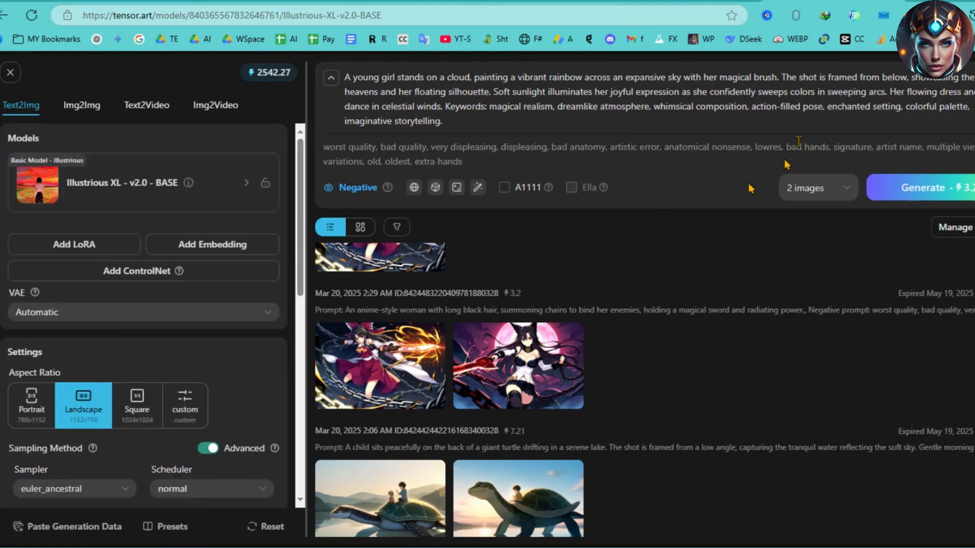
left_click(920, 187)
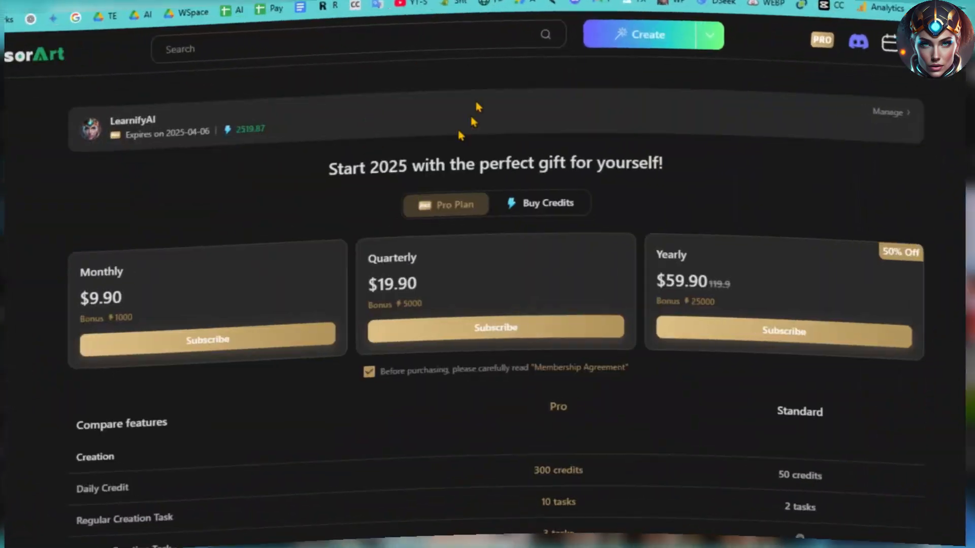
Compare credit-pack and Pro plan prices, then go to the AI Tools gallery
scroll("down", 3)
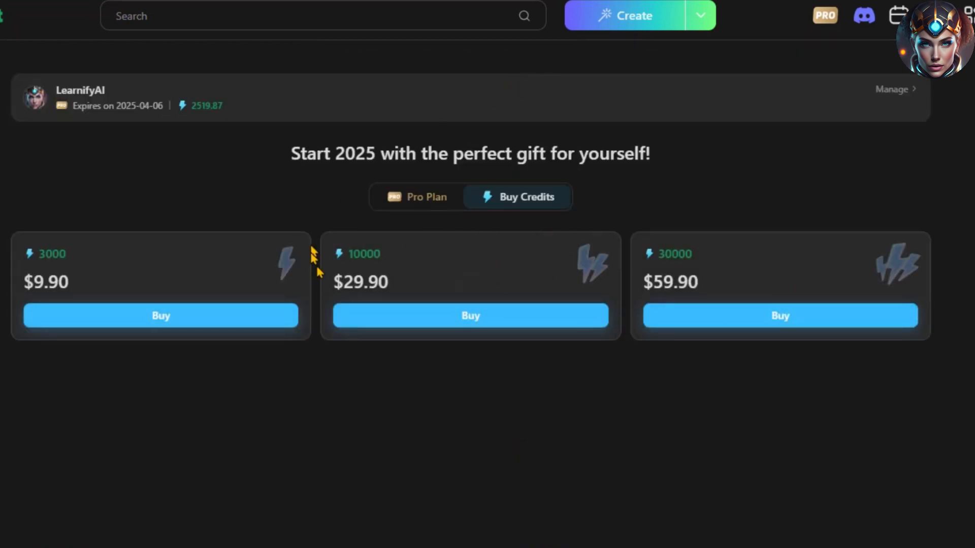
left_click(412, 196)
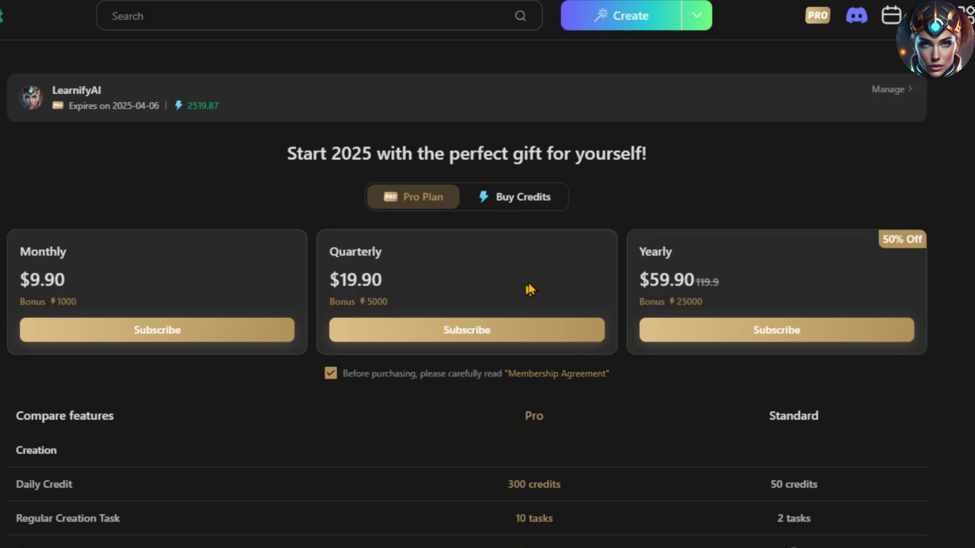
left_click(517, 197)
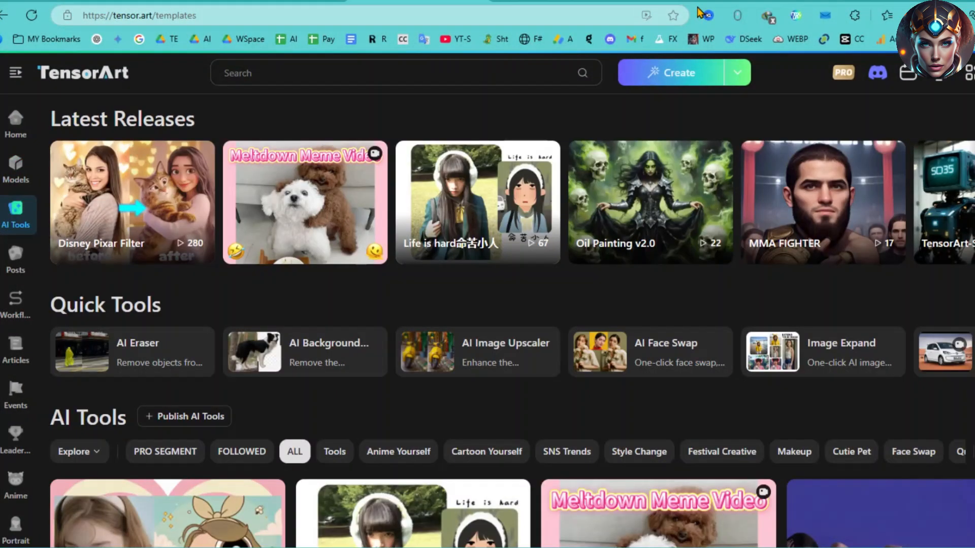
scroll("down", 3)
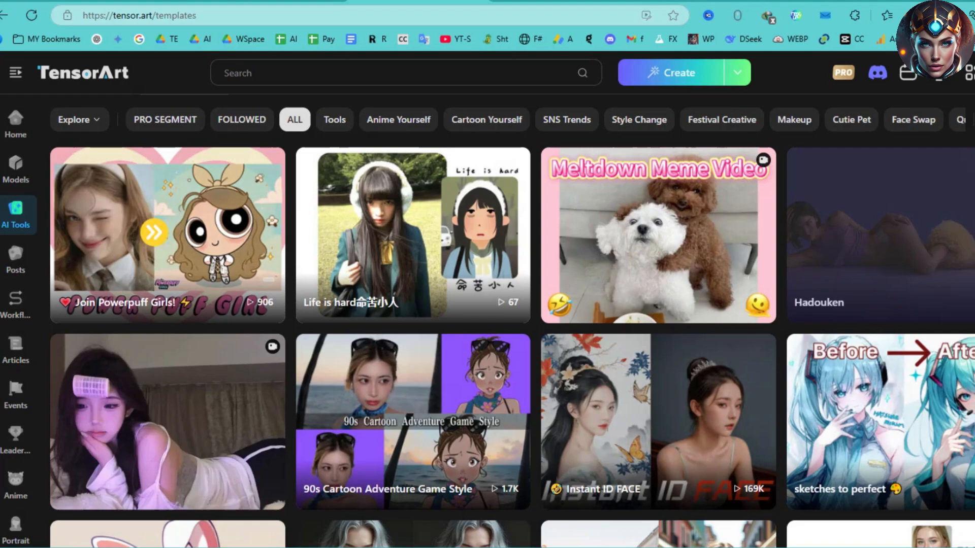
scroll("down", 3)
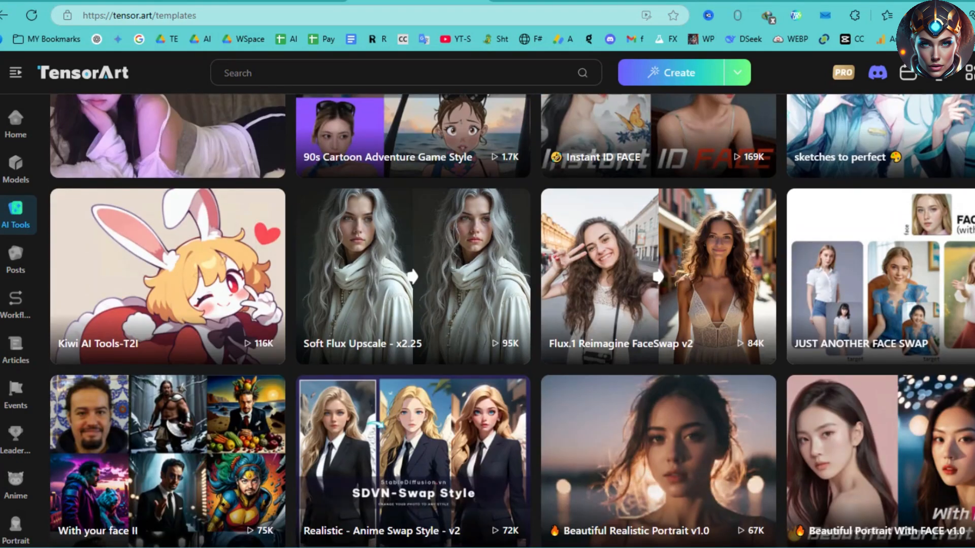
scroll("down", 3)
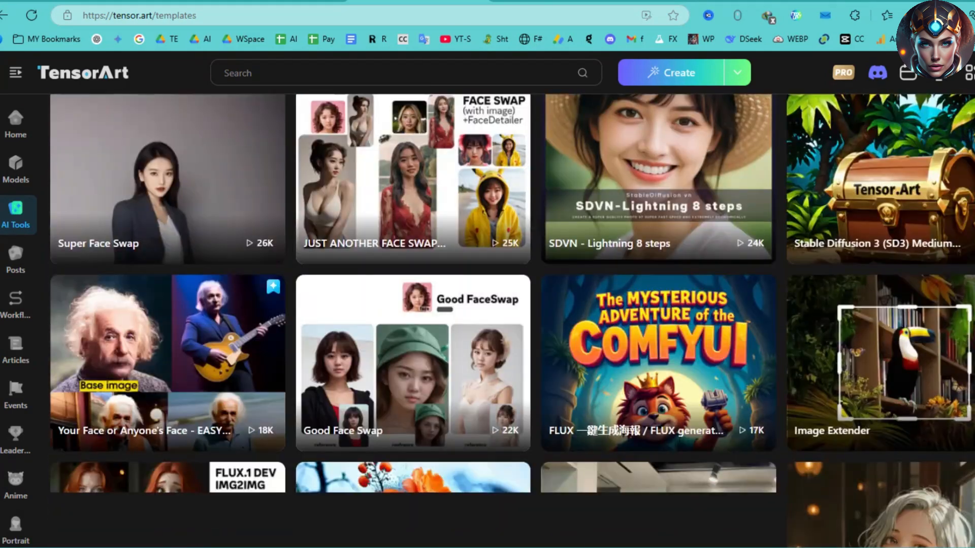
scroll("down", 3)
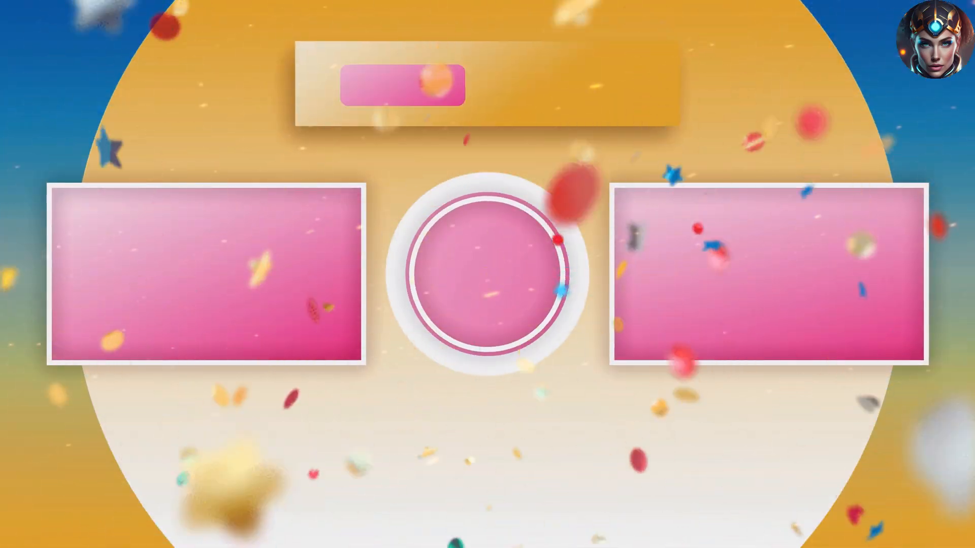
left_click(402, 85)
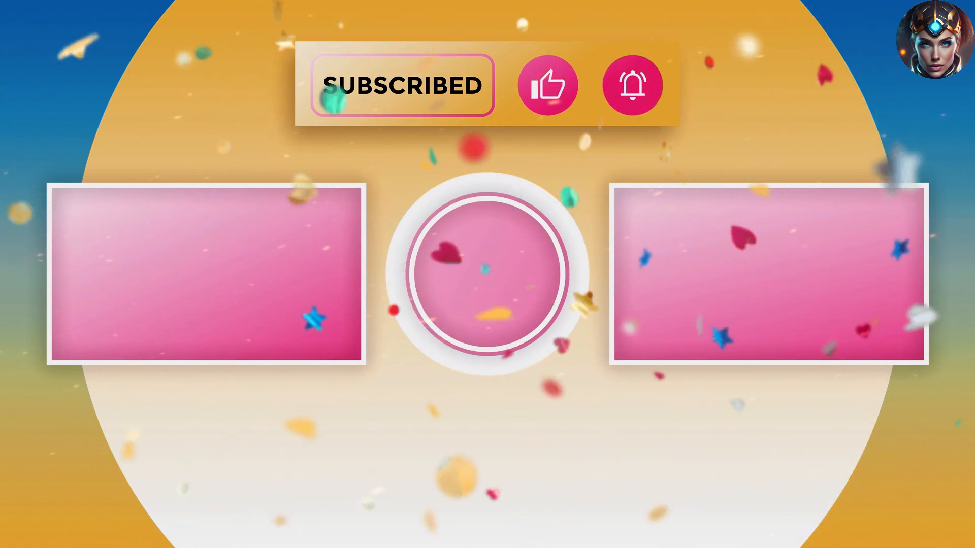